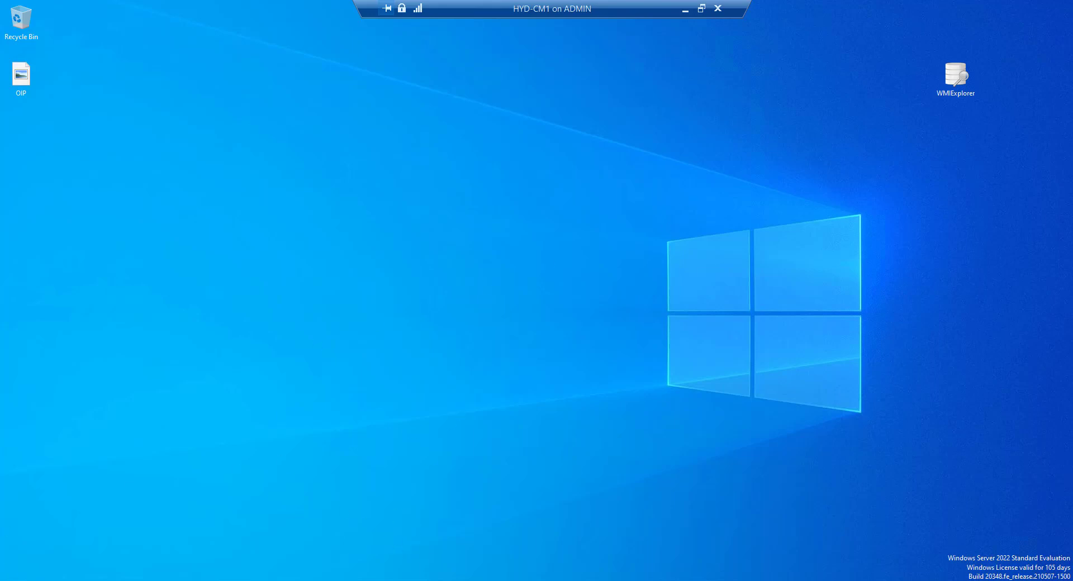
pyautogui.moveTo(483, 473)
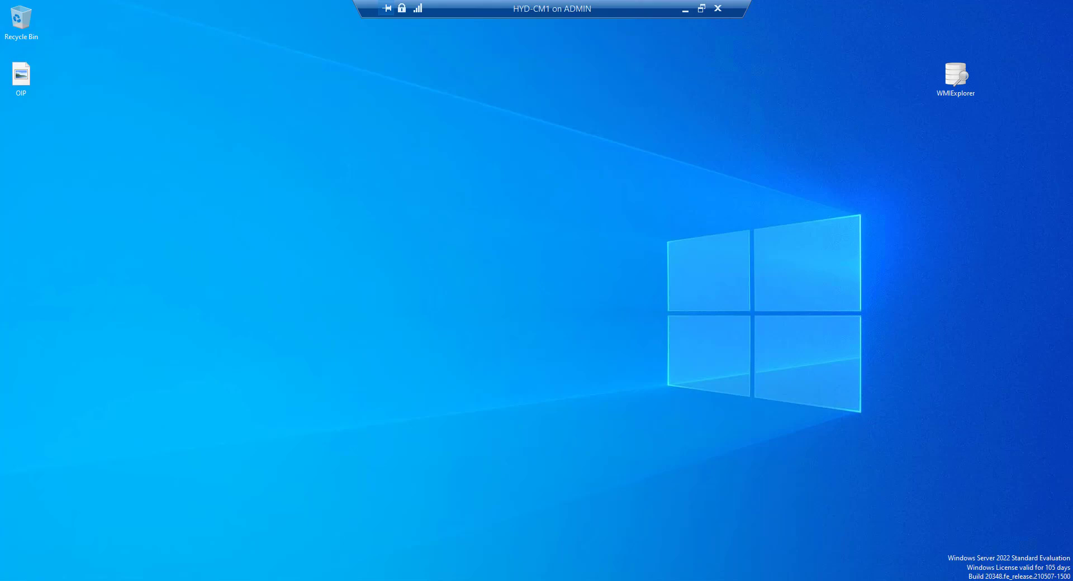
pyautogui.moveTo(1038, 167)
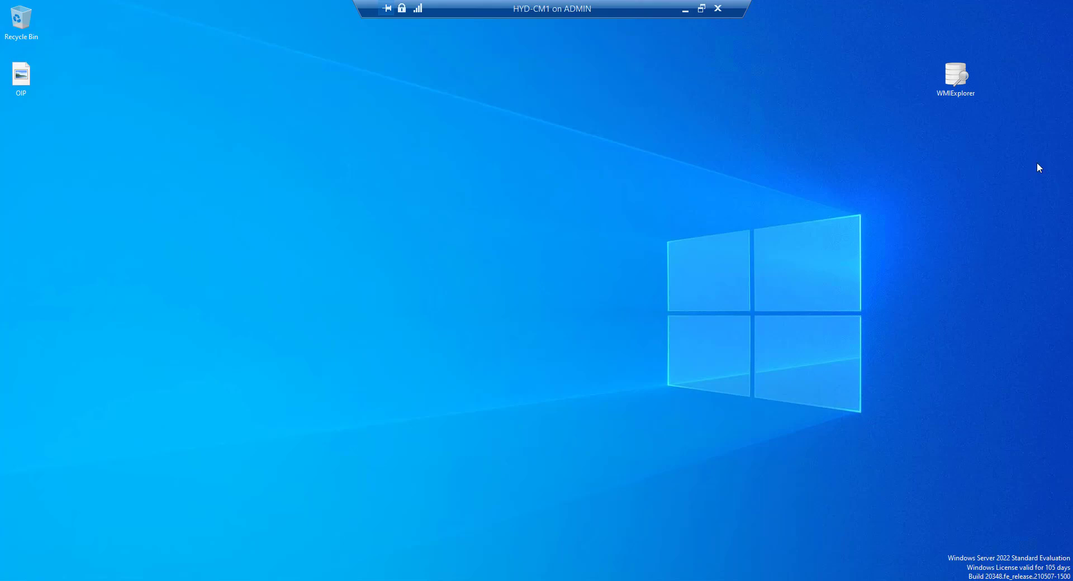
pyautogui.moveTo(418, 196)
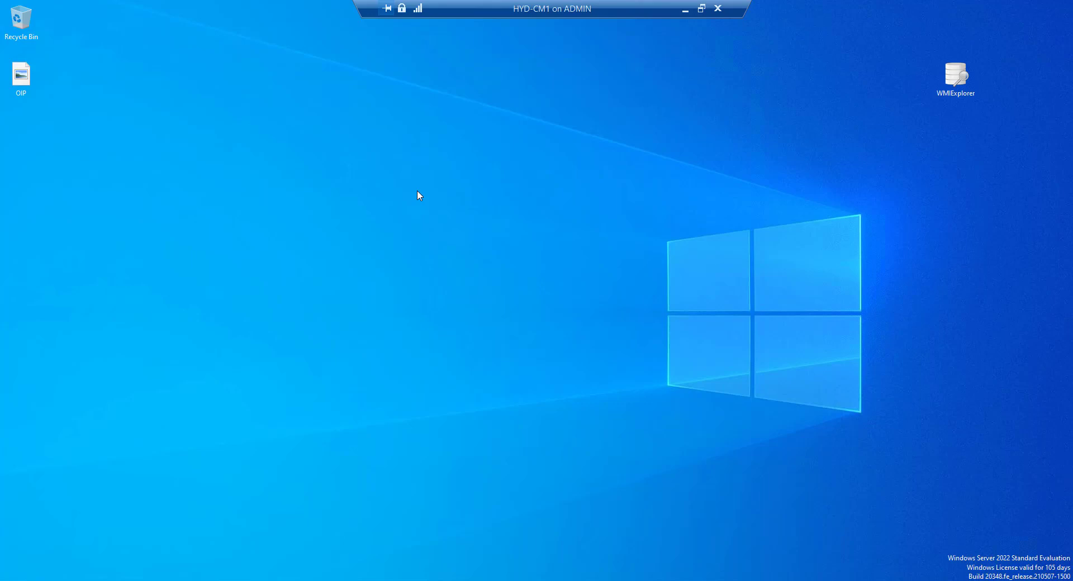
pyautogui.moveTo(777, 5)
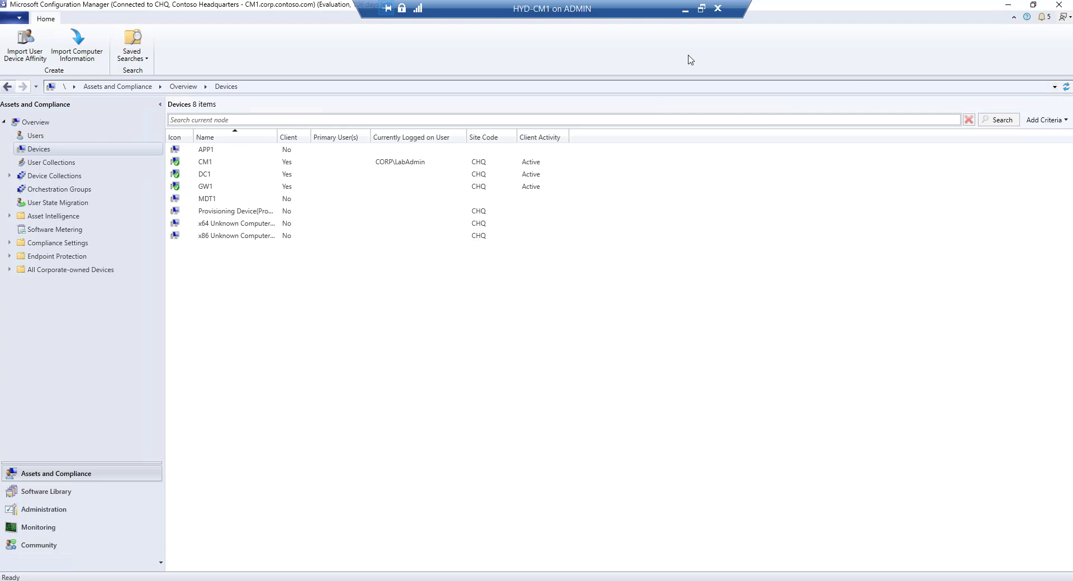
pyautogui.moveTo(705, 267)
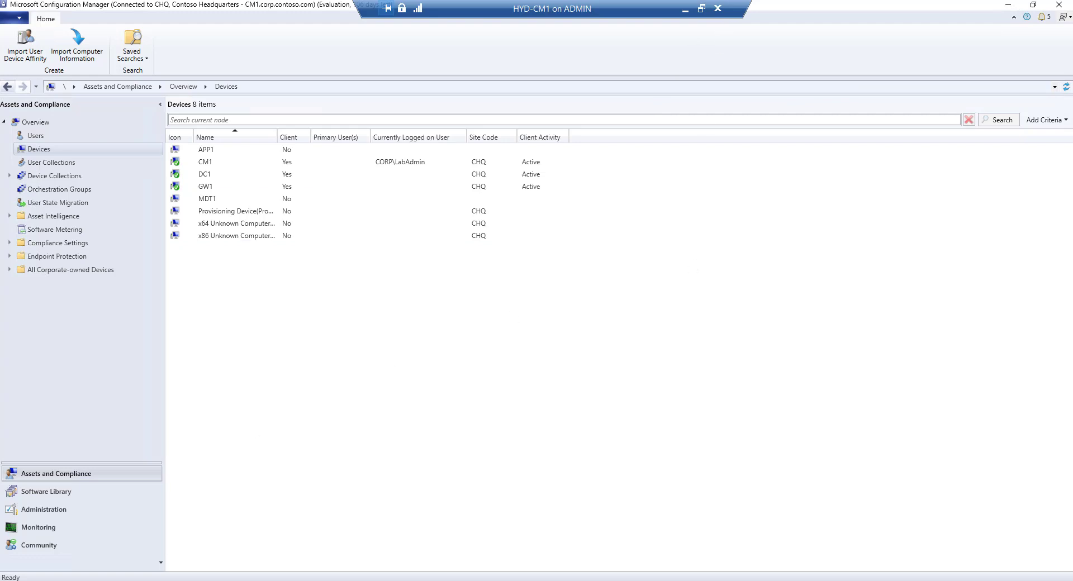
pyautogui.moveTo(683, 14)
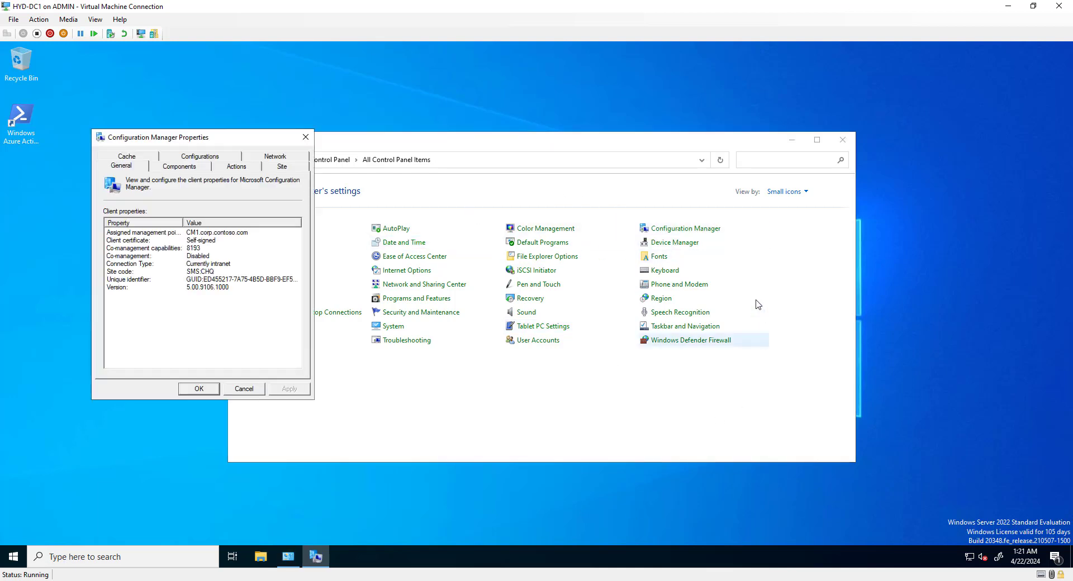
# Confirm on the Components tab that Remote Tools Agent is Disabled, then cancel the client properties.
pyautogui.click(180, 165)
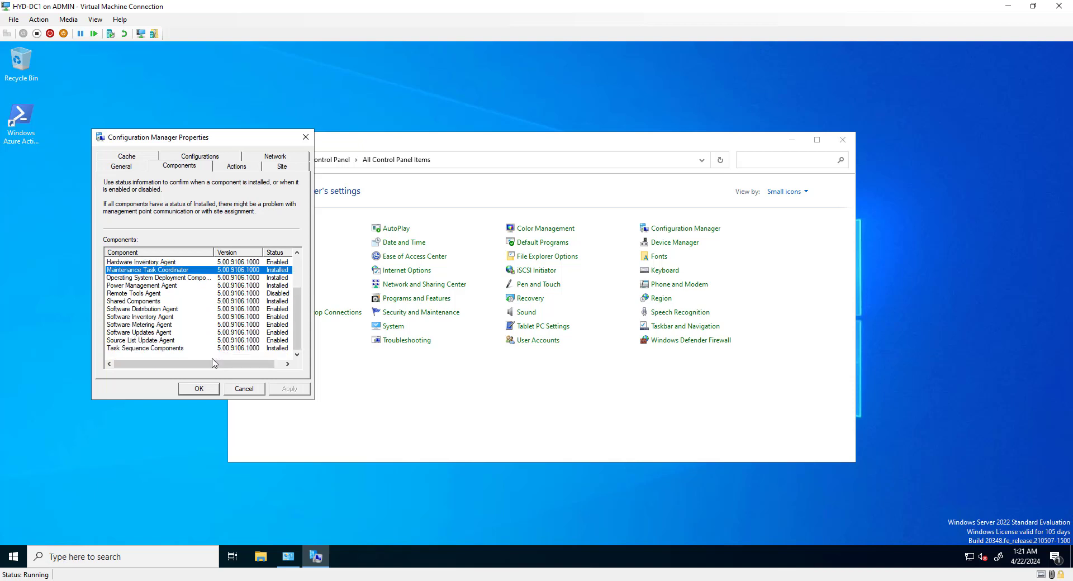
pyautogui.moveTo(176, 303)
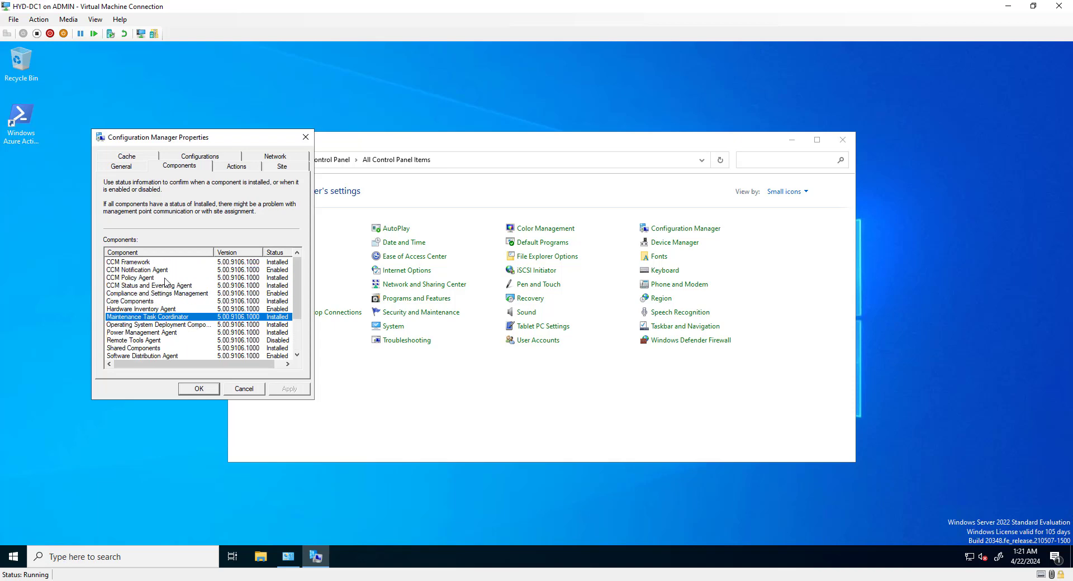
pyautogui.moveTo(159, 342)
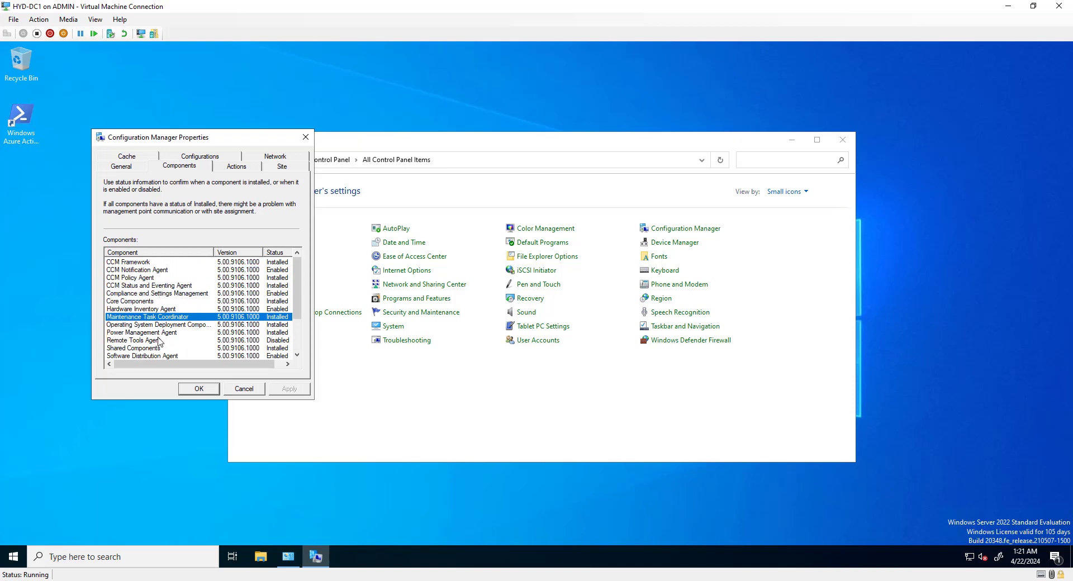
pyautogui.click(133, 341)
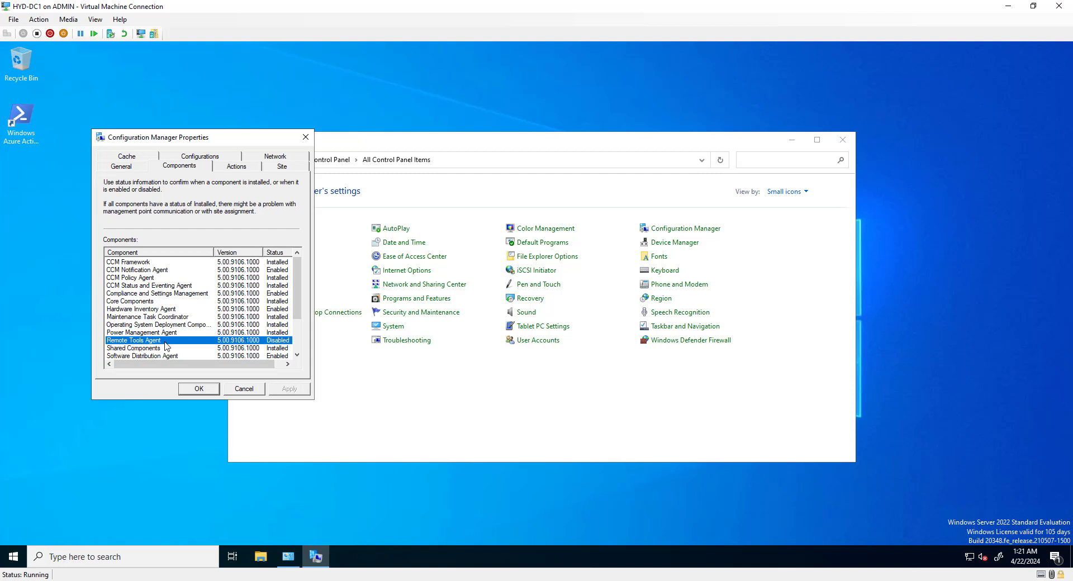
pyautogui.moveTo(286, 348)
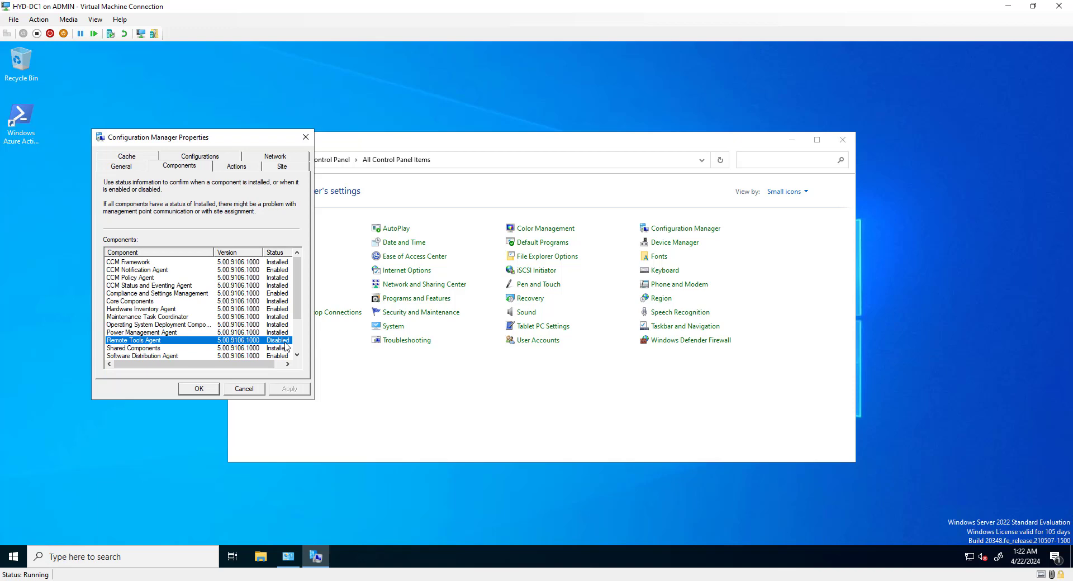
pyautogui.moveTo(257, 400)
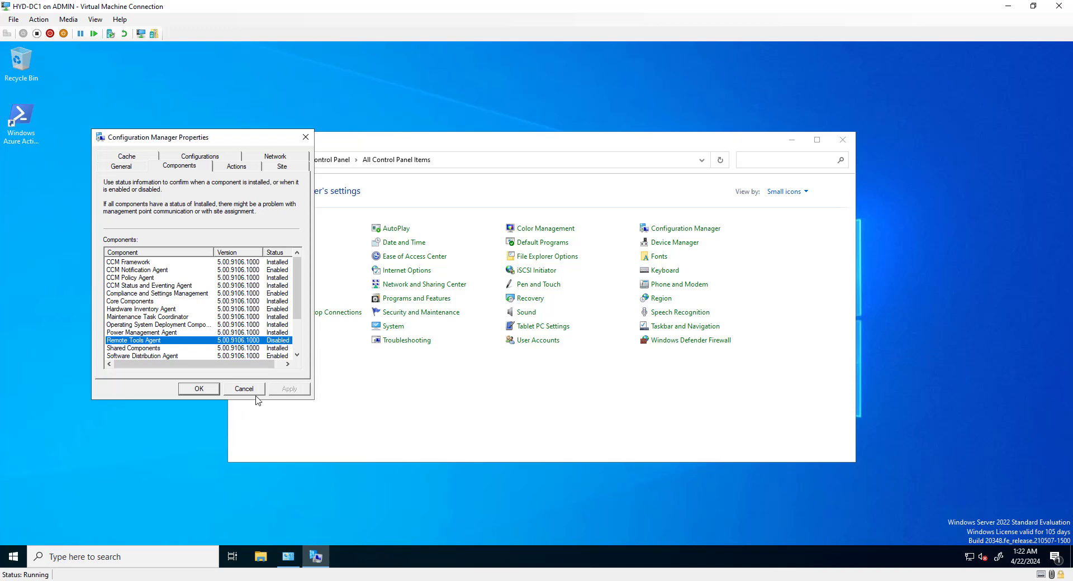
pyautogui.click(244, 388)
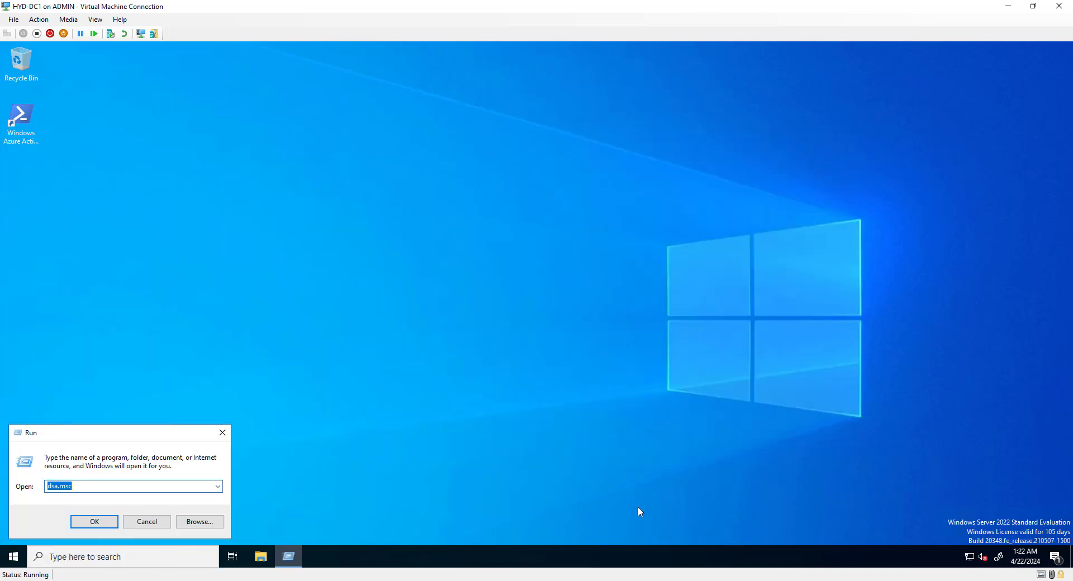
# Launch dsa.msc and browse corp.contoso.com > CORP to the GROUPS unit's actions.
pyautogui.write('dsa.m')
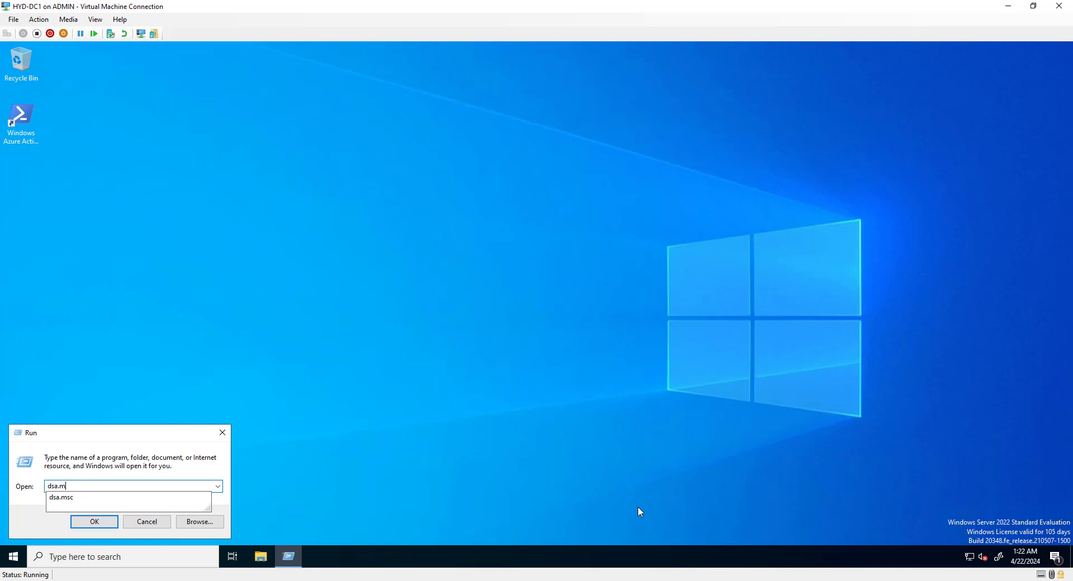
pyautogui.click(94, 521)
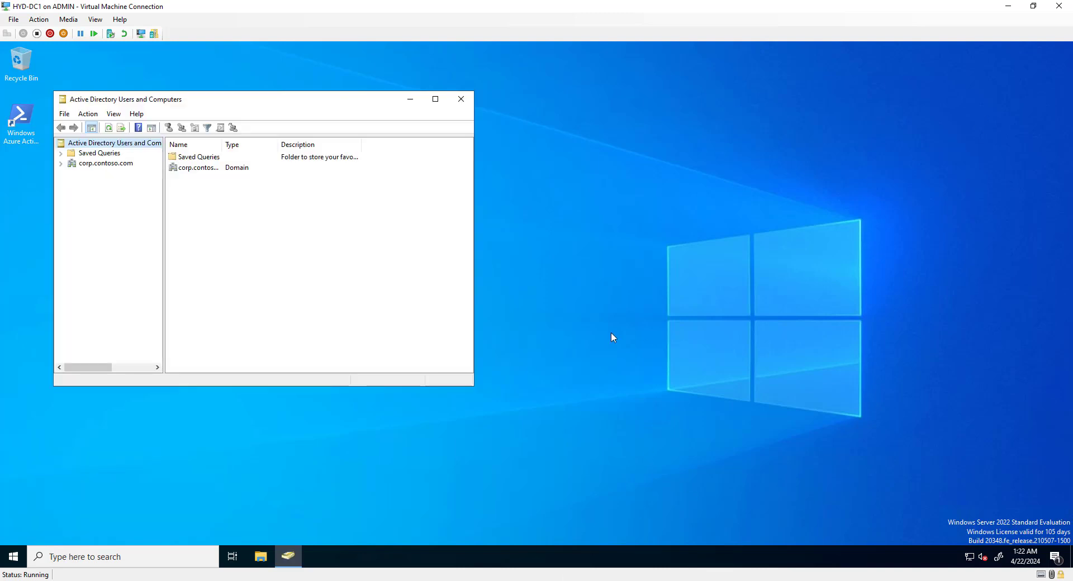
pyautogui.click(60, 163)
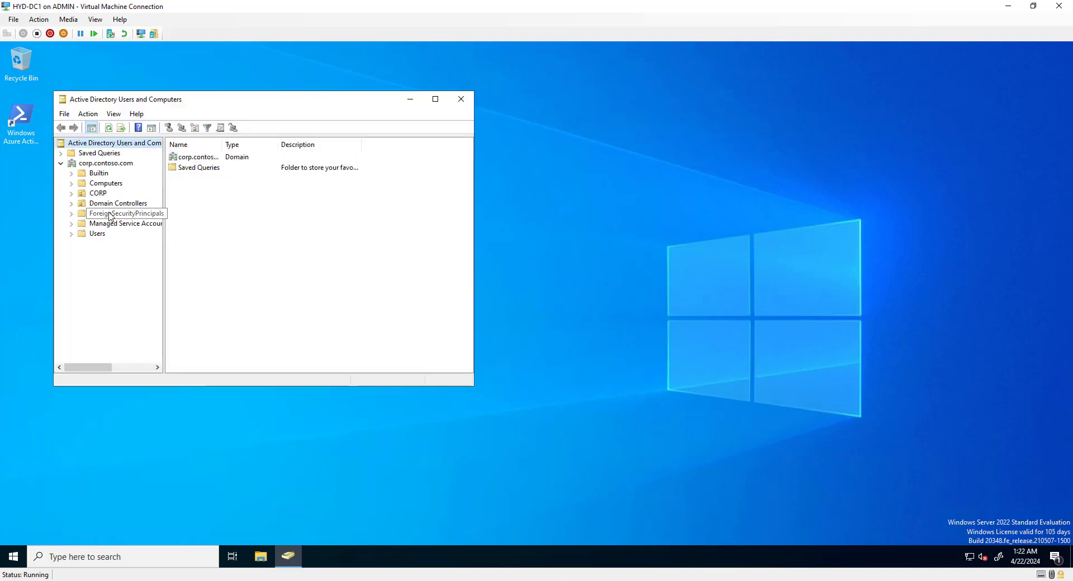
pyautogui.click(98, 193)
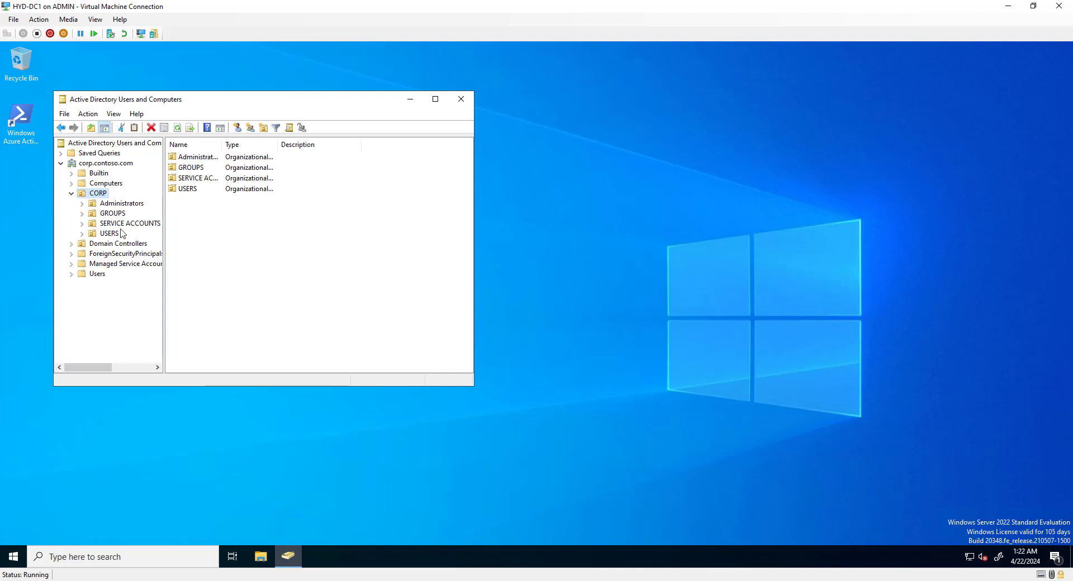
pyautogui.click(112, 213)
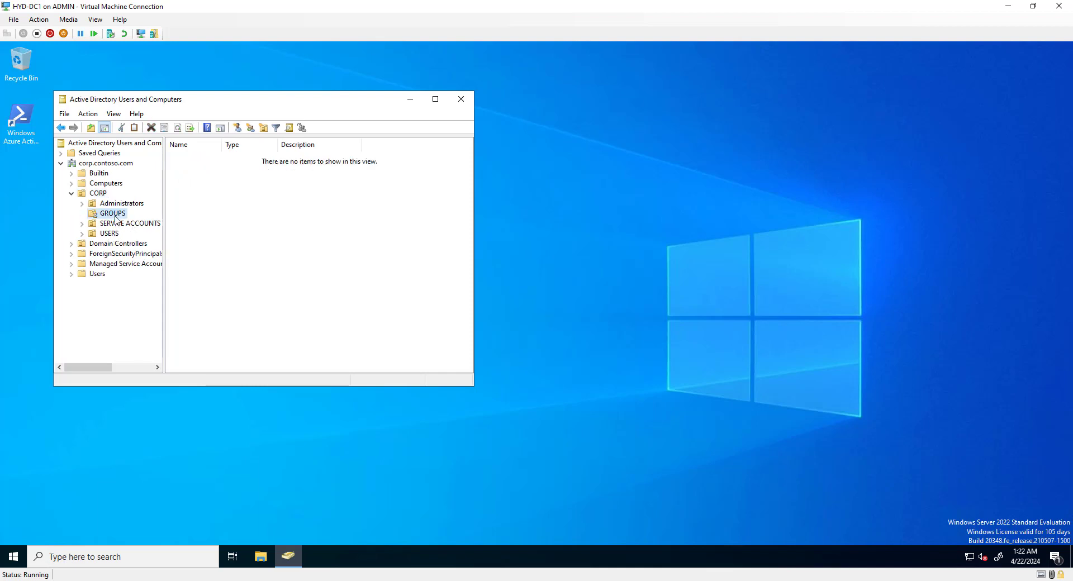
pyautogui.rightClick(112, 213)
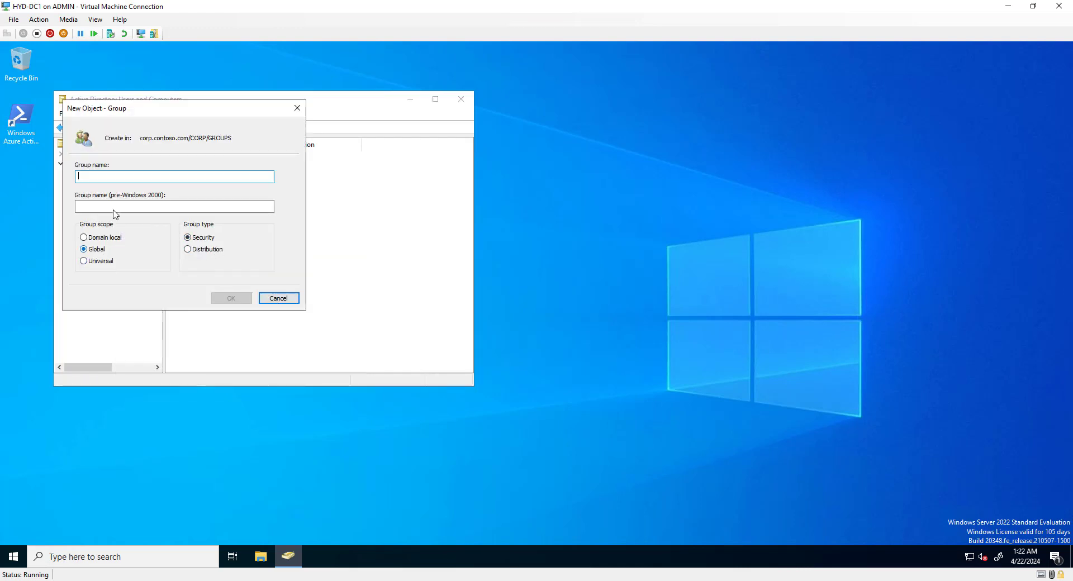
# Create the global security group HelpDesk_Remote in CORP/GROUPS.
pyautogui.write('HelpDesk_')
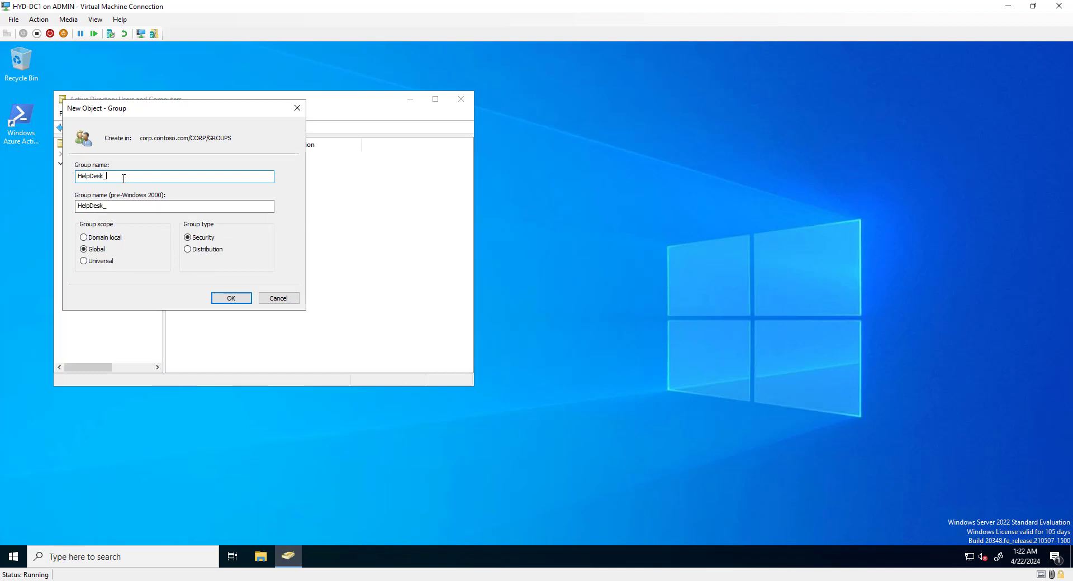
pyautogui.write('Remote')
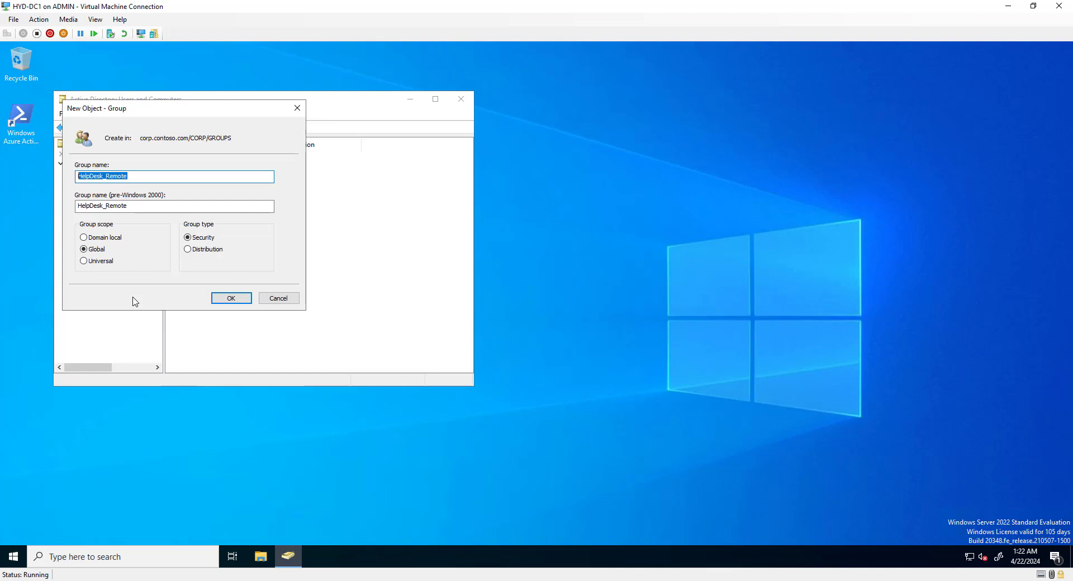
pyautogui.click(231, 297)
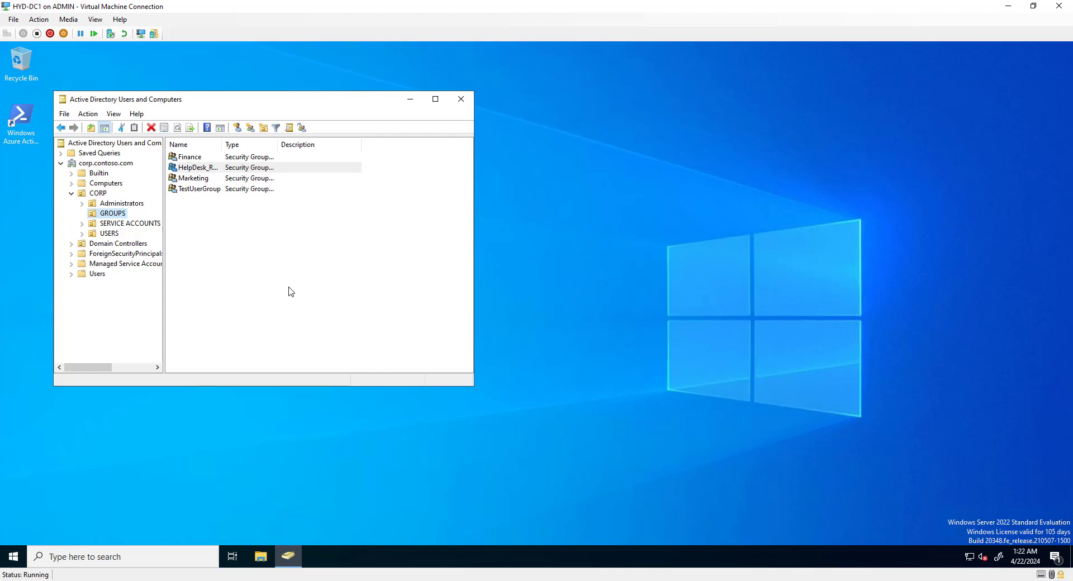
# In HelpDesk_Remote's Members list, add LabAdmin as a new member.
pyautogui.doubleClick(198, 167)
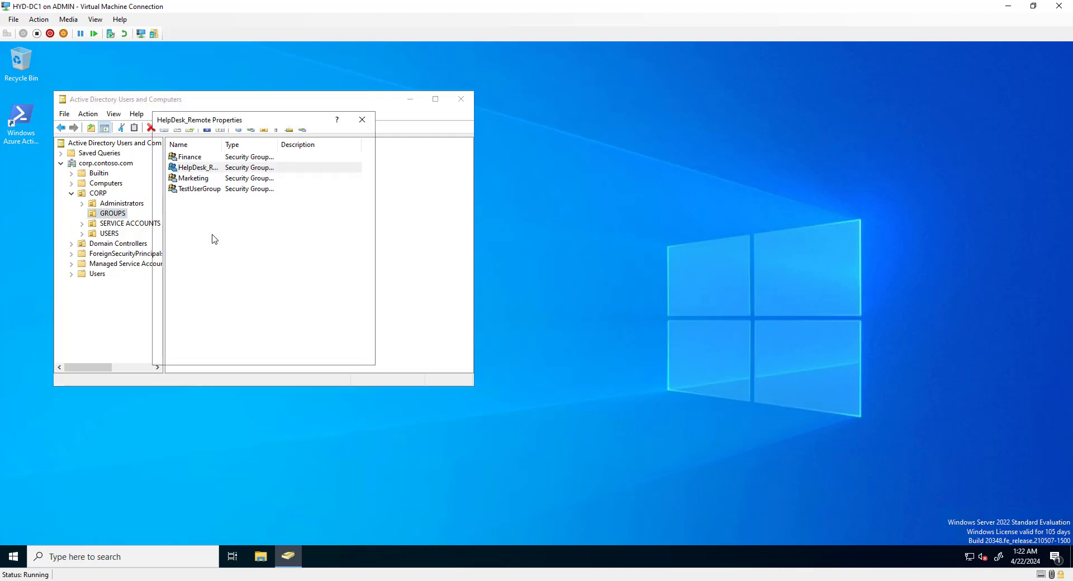
pyautogui.click(198, 138)
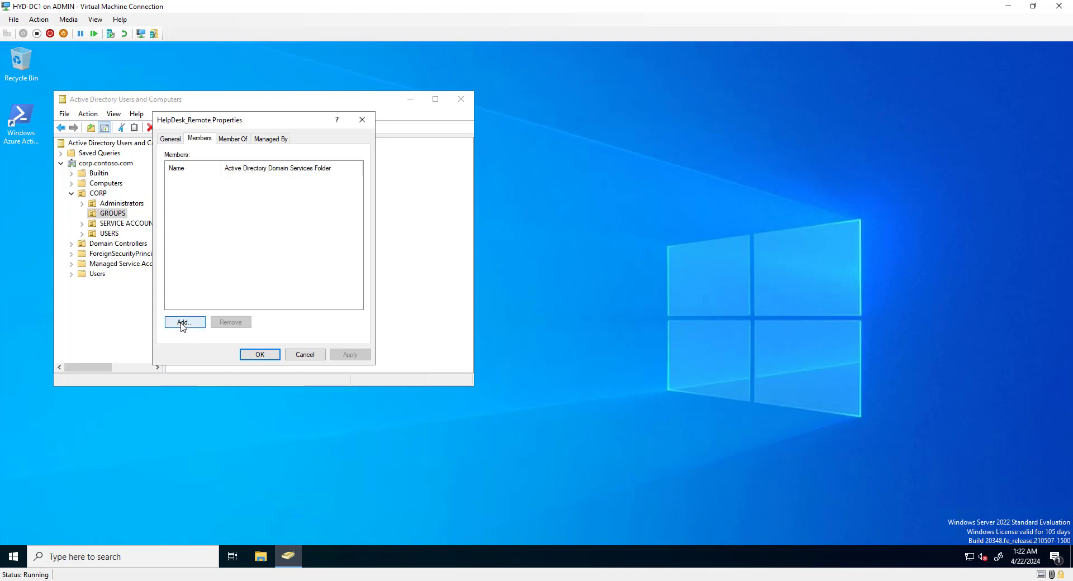
pyautogui.click(183, 322)
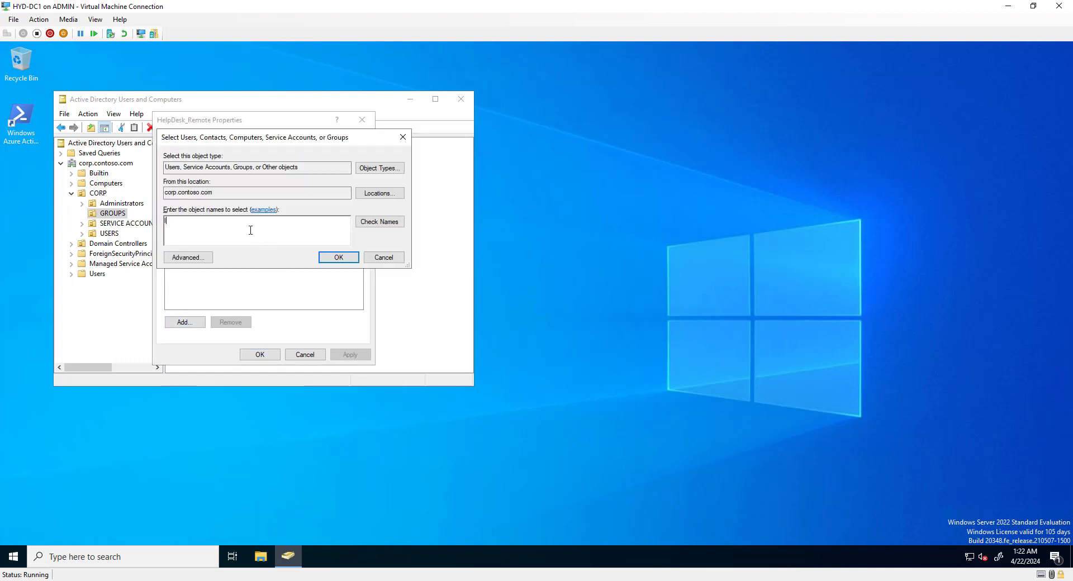
pyautogui.write('LabAdmin')
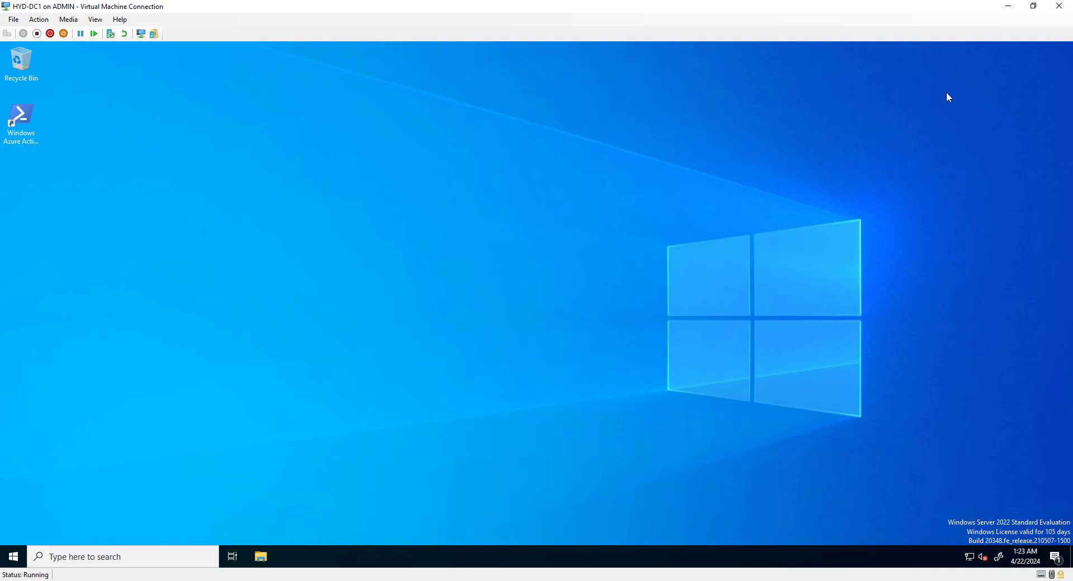
pyautogui.moveTo(1007, 12)
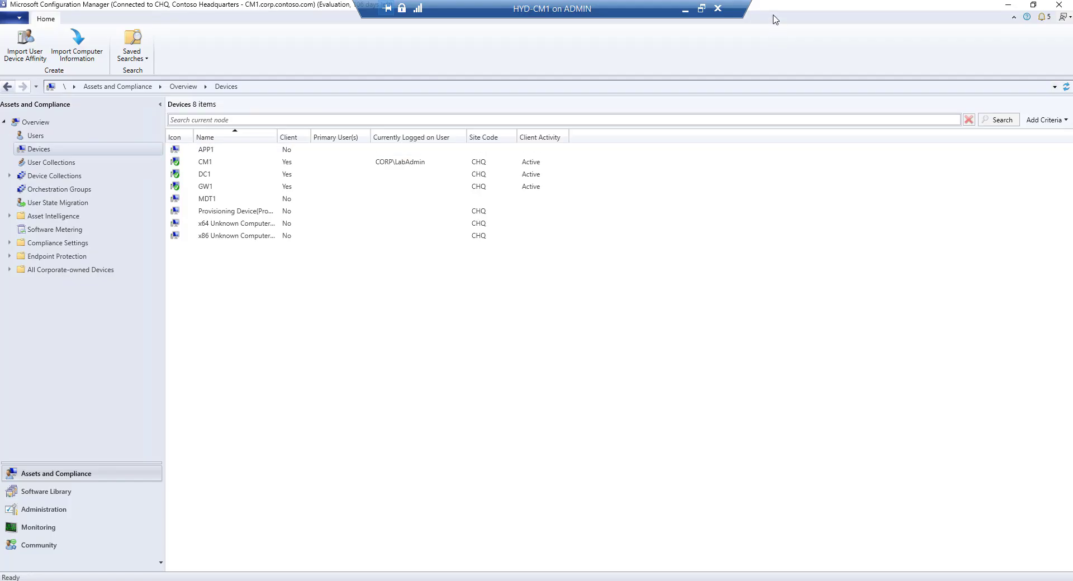
# Open Default Client Settings properties from the Administration workspace's Client Settings.
pyautogui.click(207, 198)
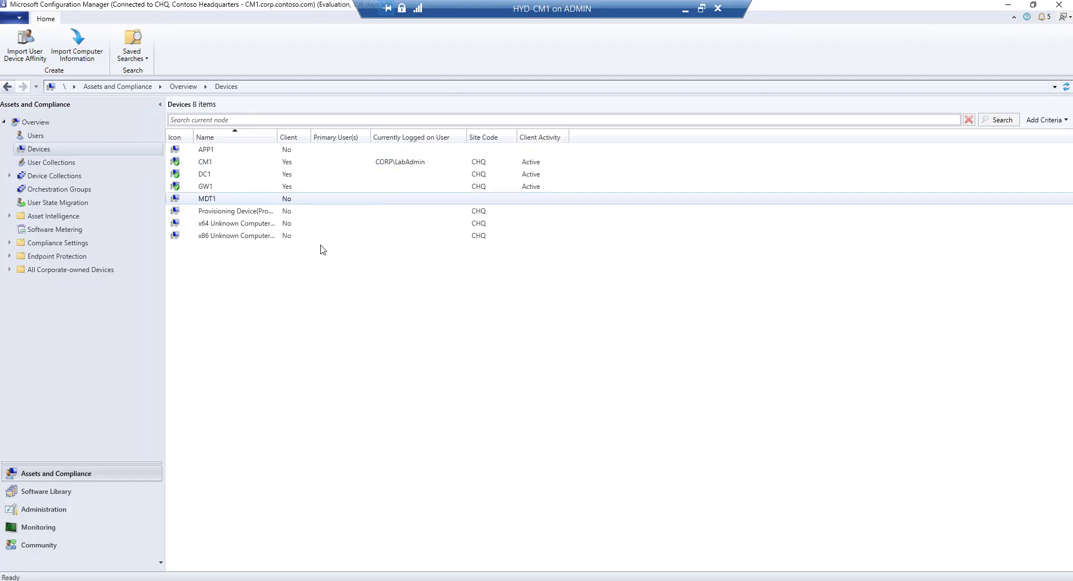
pyautogui.click(43, 509)
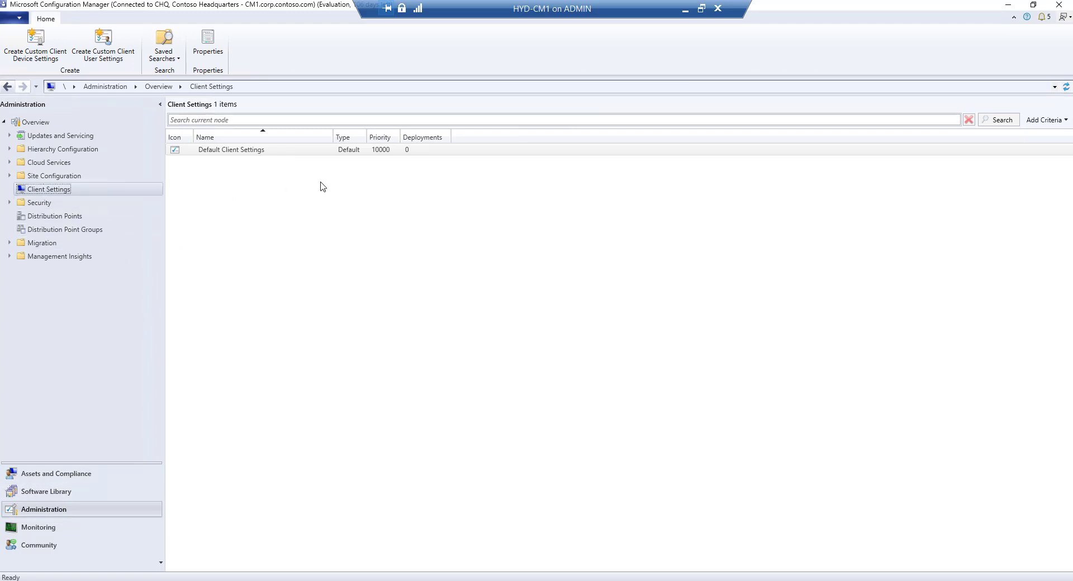
pyautogui.click(230, 149)
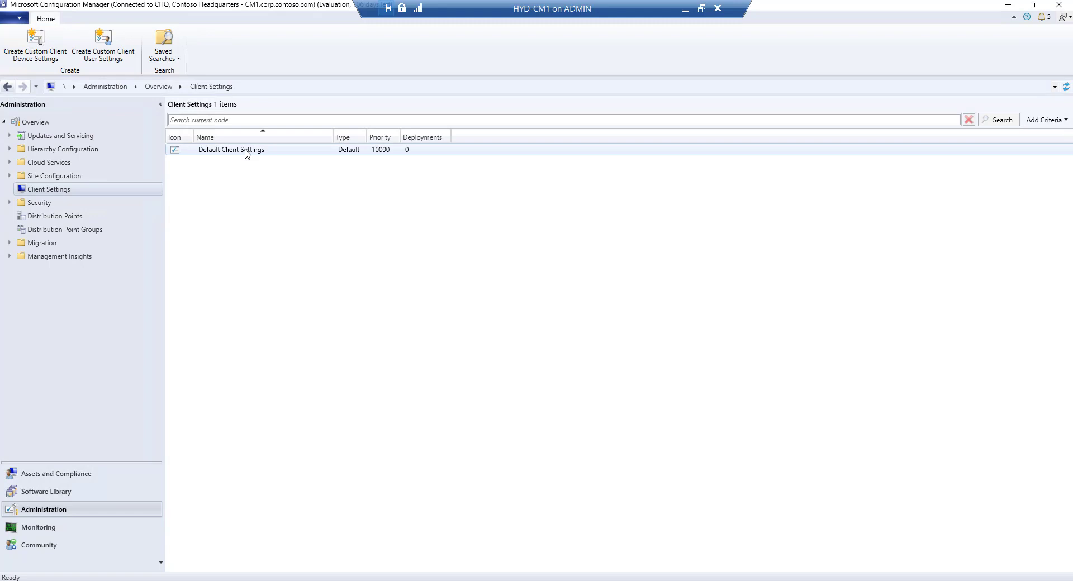
pyautogui.click(231, 150)
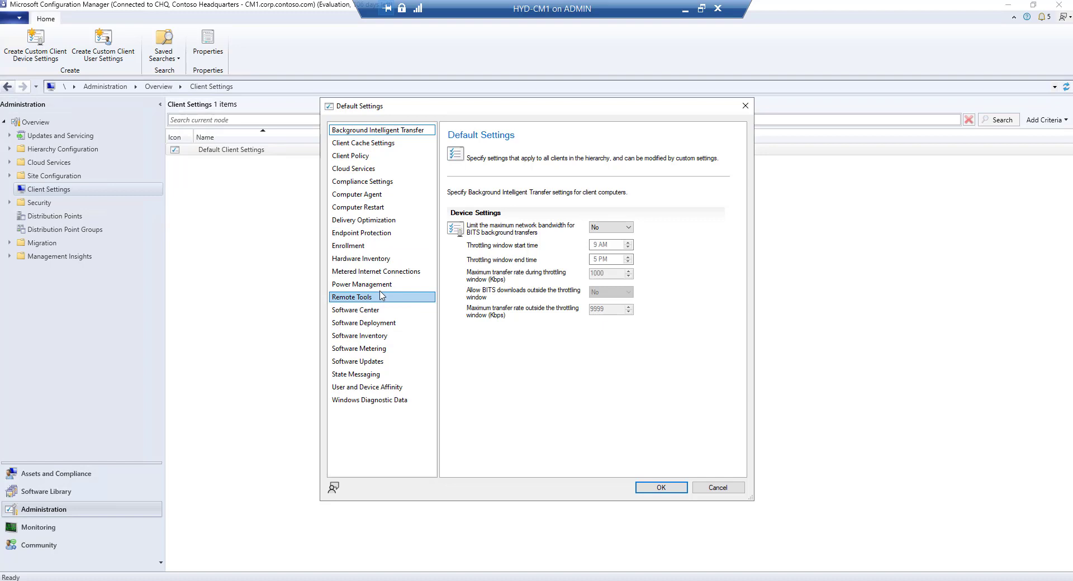
# Enable Remote Control in Remote Tools with Domain and Private firewall exceptions.
pyautogui.click(351, 296)
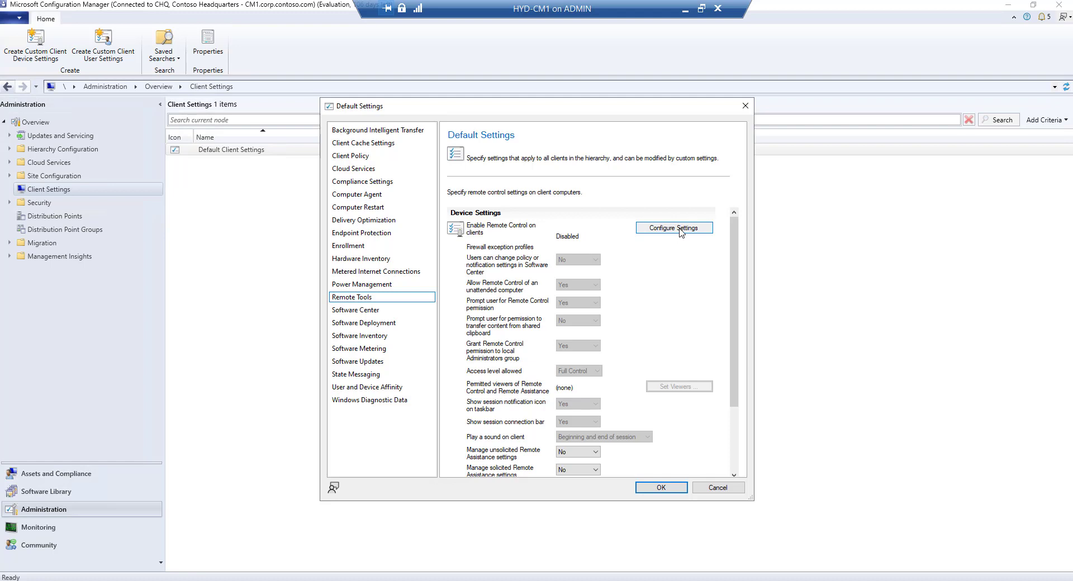
pyautogui.click(674, 228)
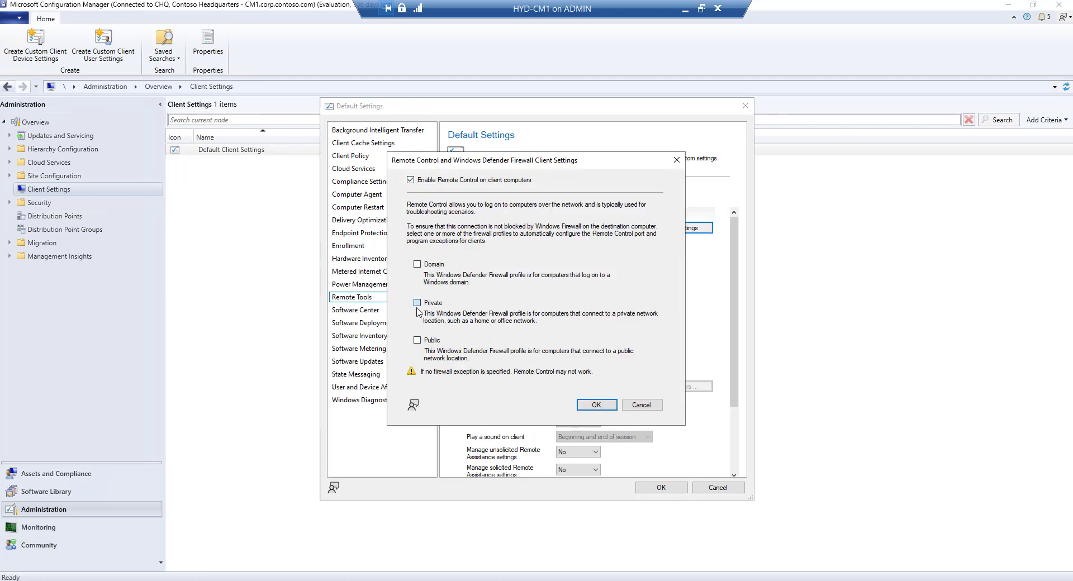
pyautogui.click(418, 302)
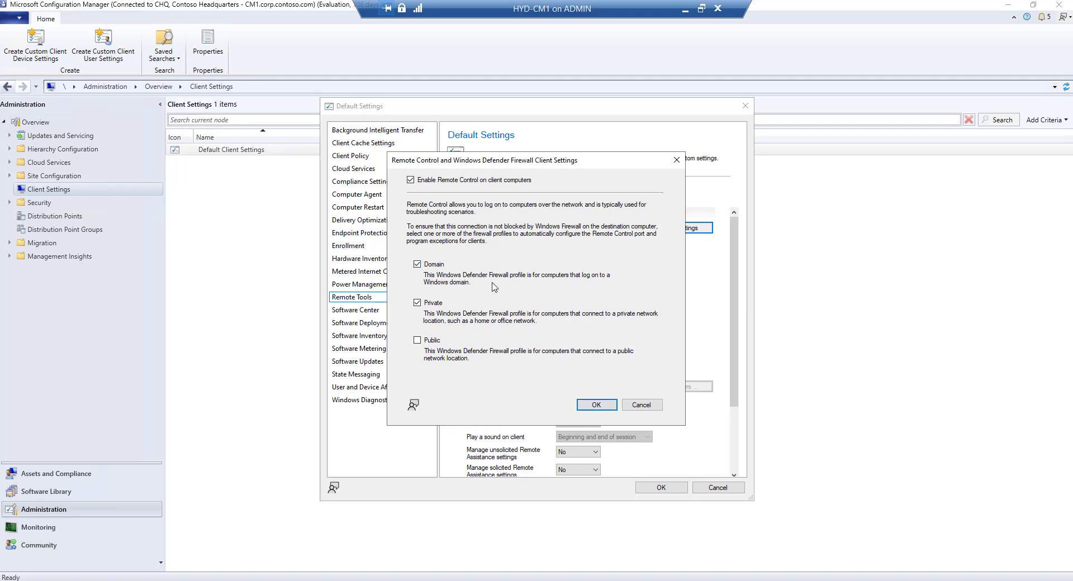
pyautogui.moveTo(507, 369)
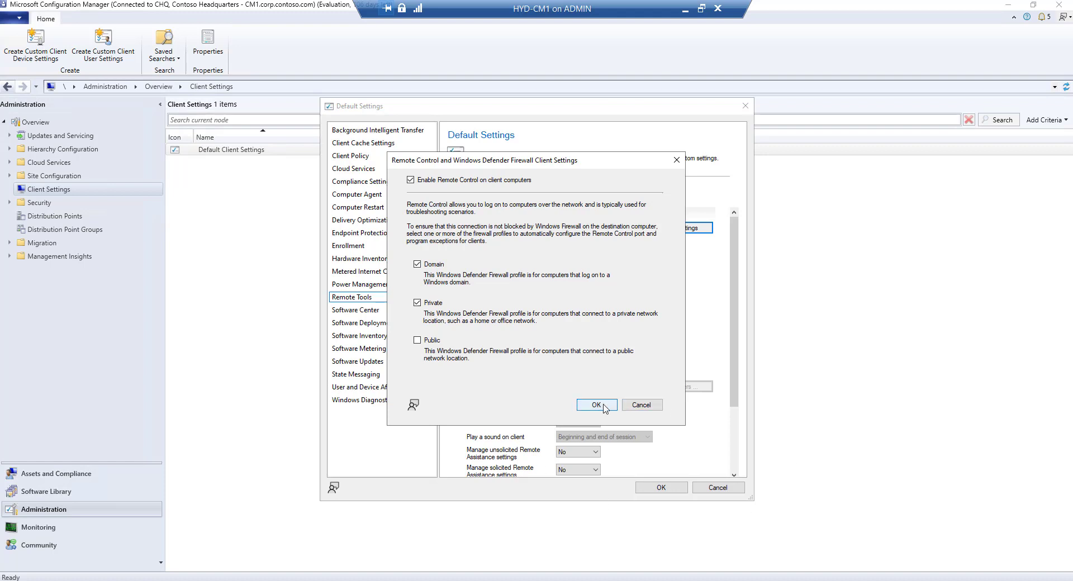
pyautogui.click(594, 405)
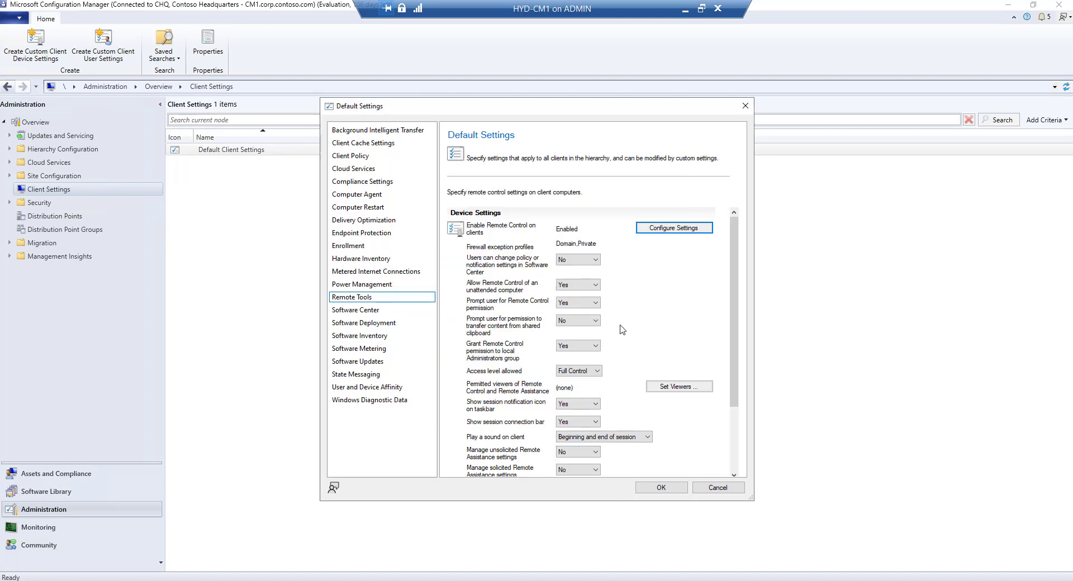
# Set Manage unsolicited Remote Assistance settings to Yes.
pyautogui.click(576, 302)
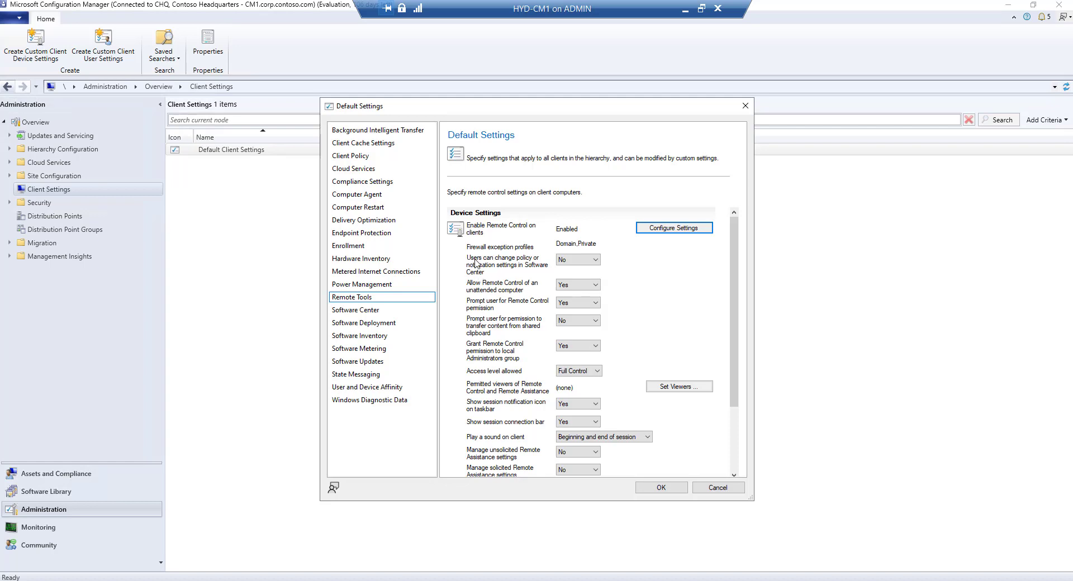
pyautogui.moveTo(510, 279)
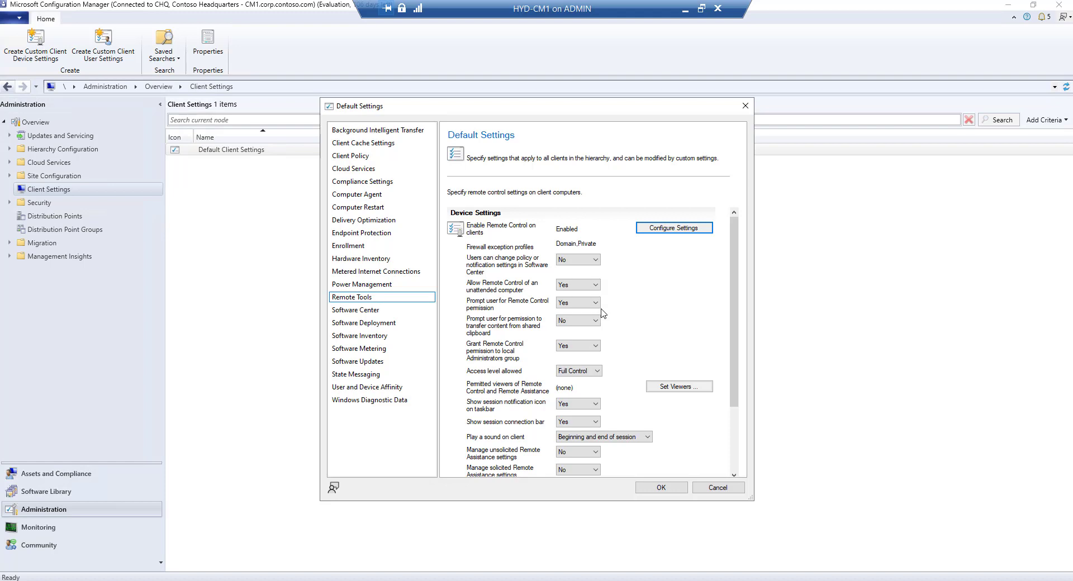
pyautogui.click(577, 303)
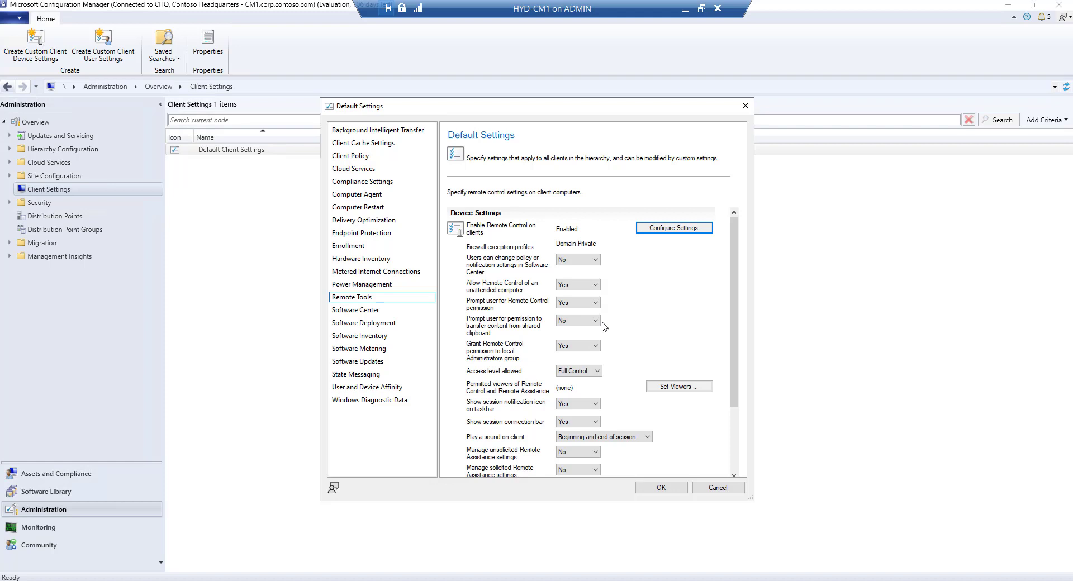
pyautogui.moveTo(597, 386)
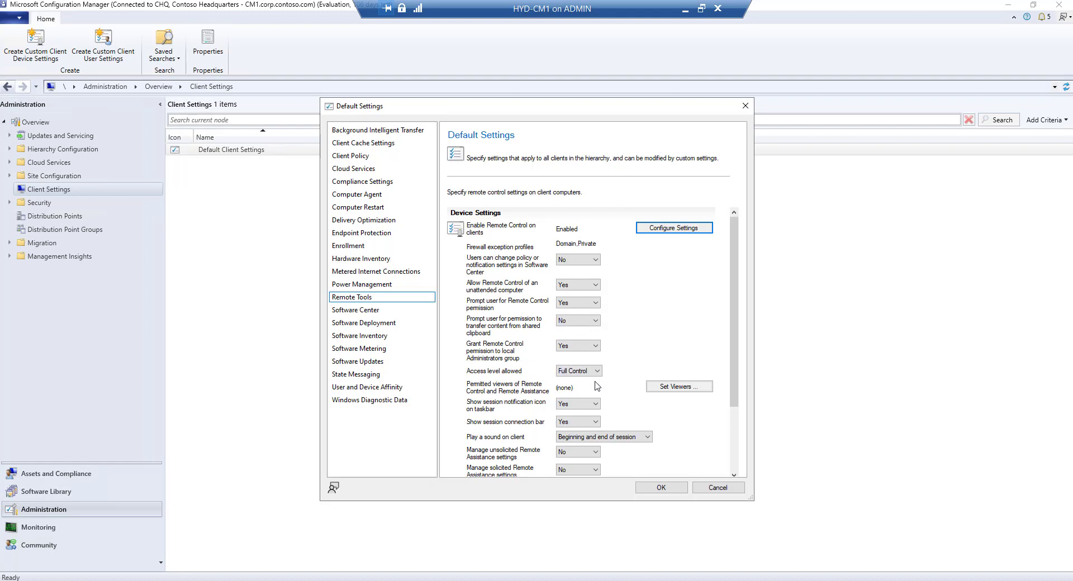
pyautogui.scroll(-3)
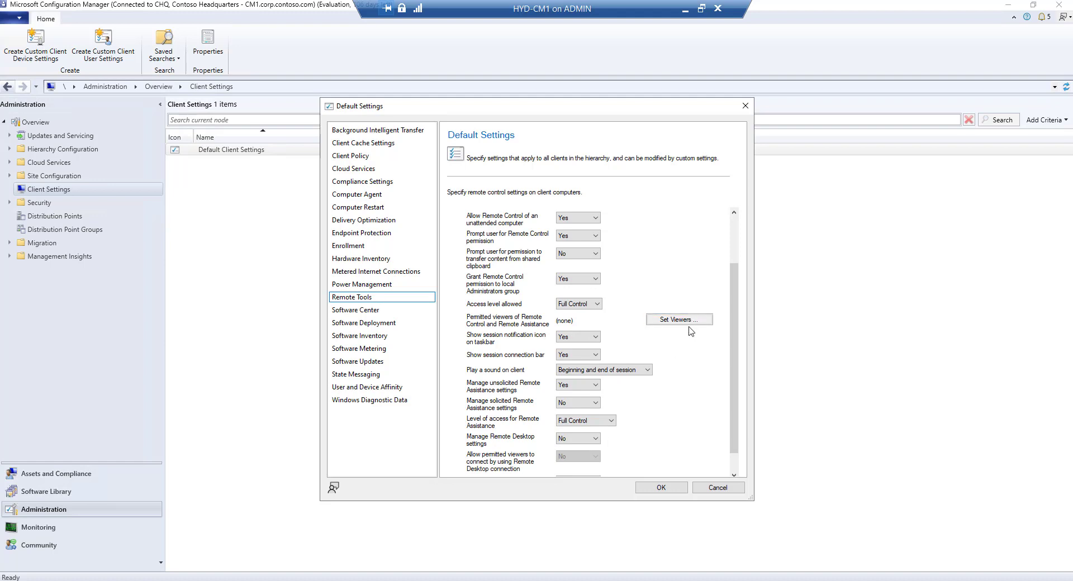
# Add HelpDesk_Remote as the permitted Remote Control viewer.
pyautogui.click(677, 319)
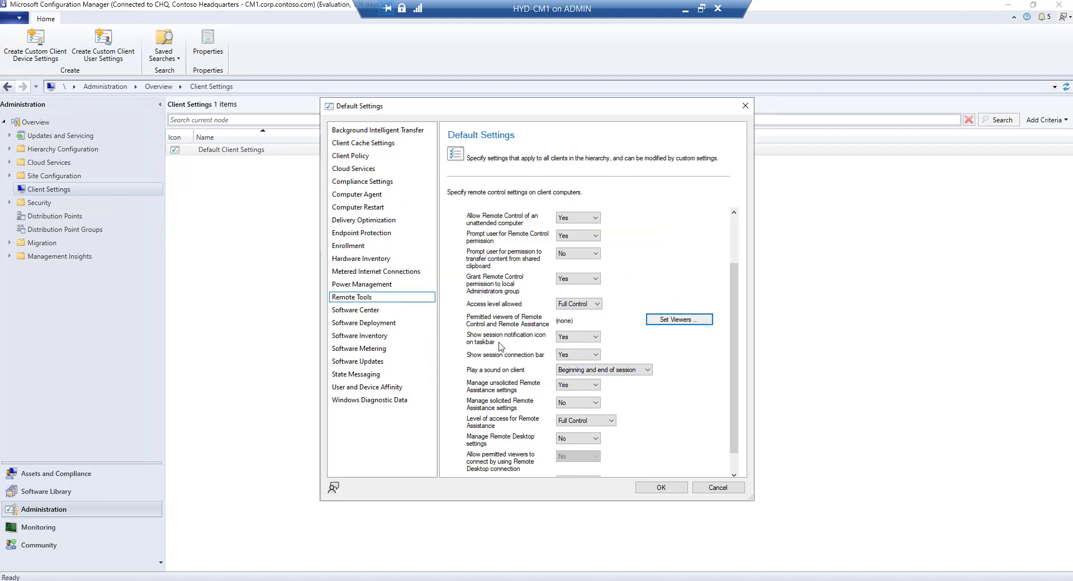
pyautogui.moveTo(547, 320)
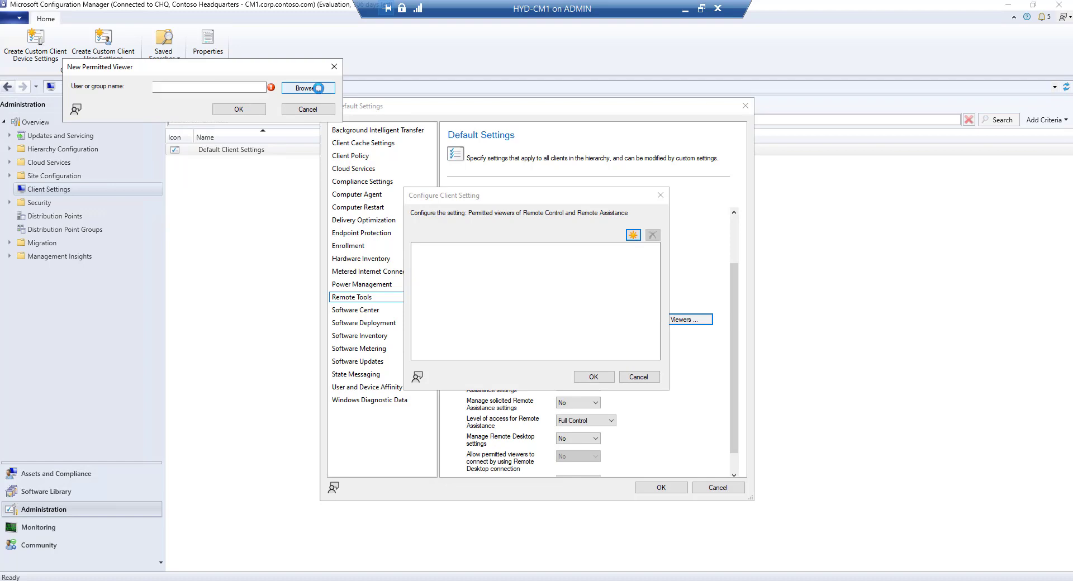
pyautogui.click(304, 88)
pyautogui.write('heklp')
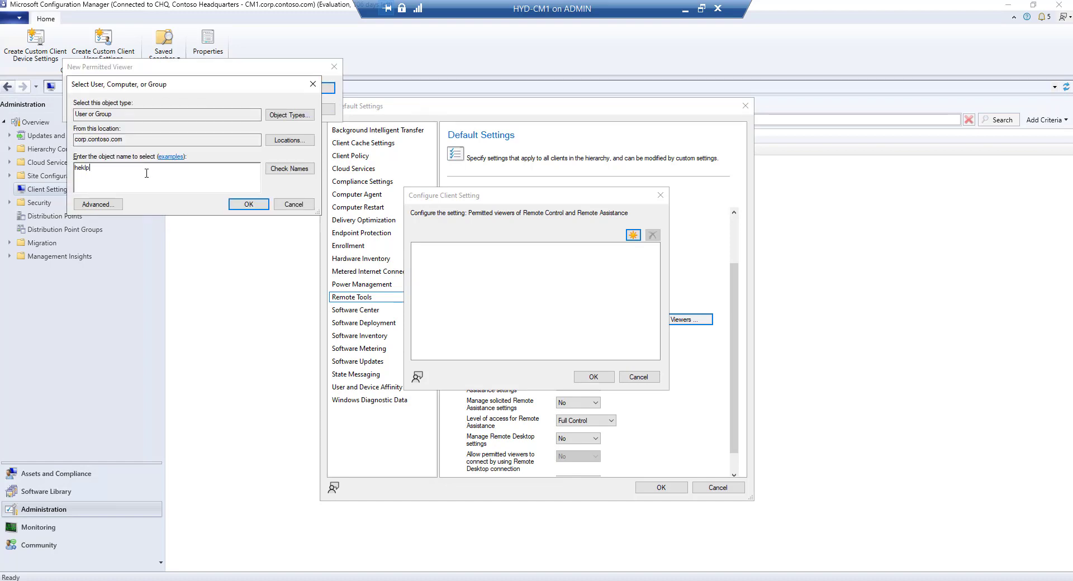
pyautogui.press('BackSpace')
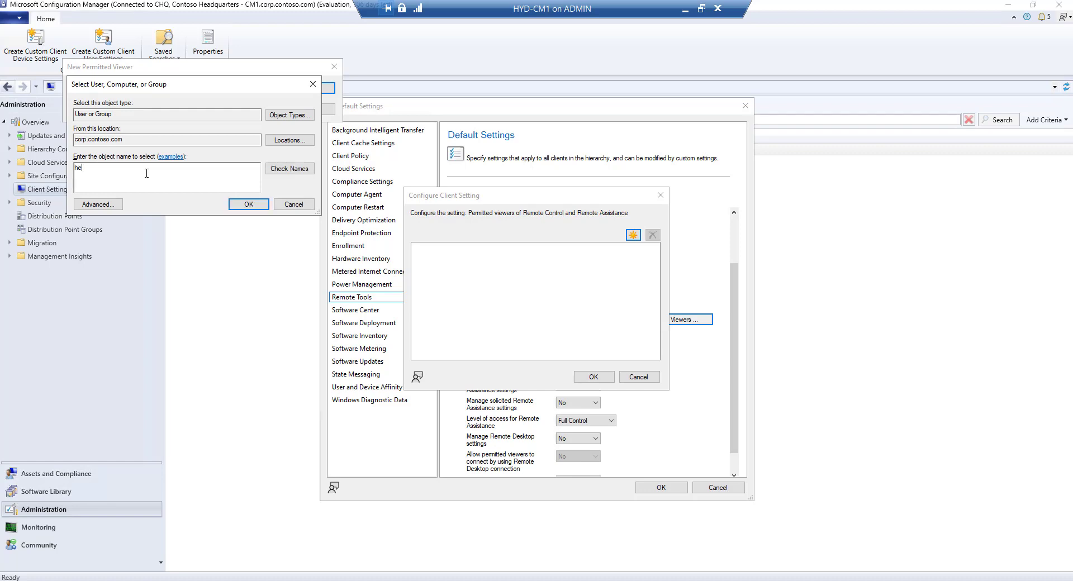
pyautogui.write('helpdesk')
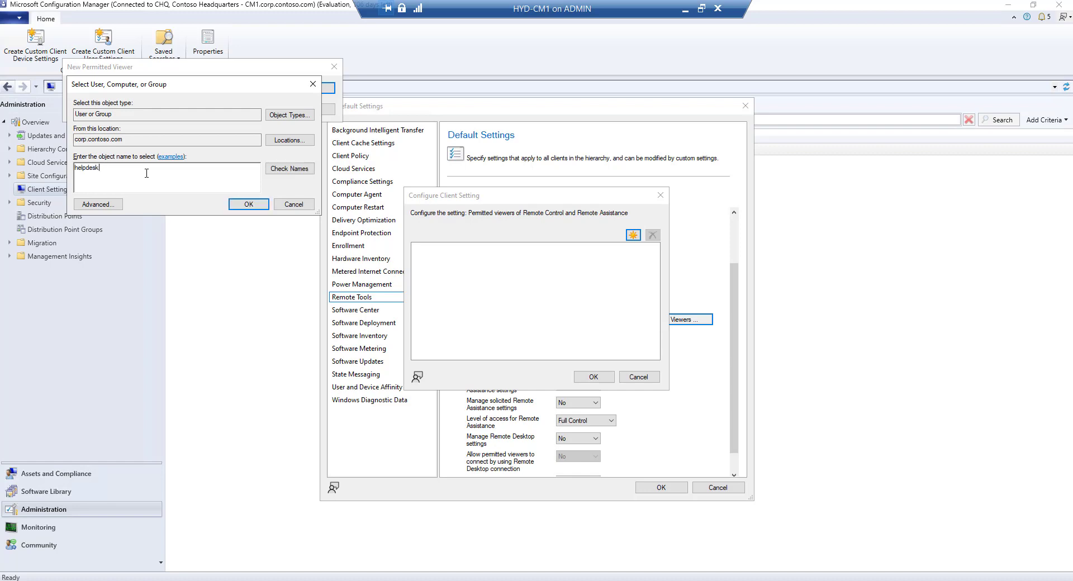
pyautogui.write('HelpDesk_Remote')
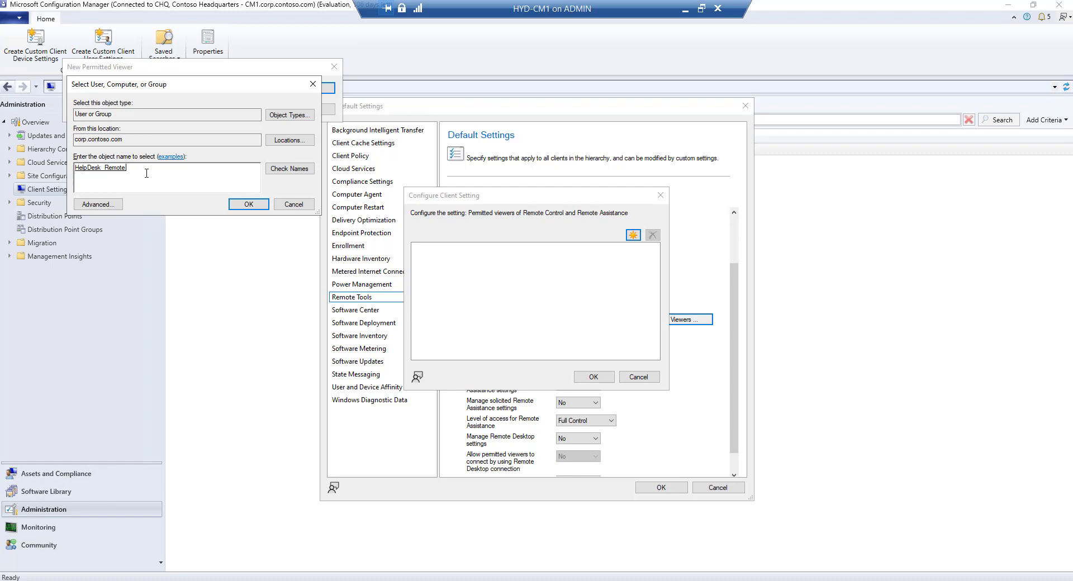
pyautogui.click(248, 204)
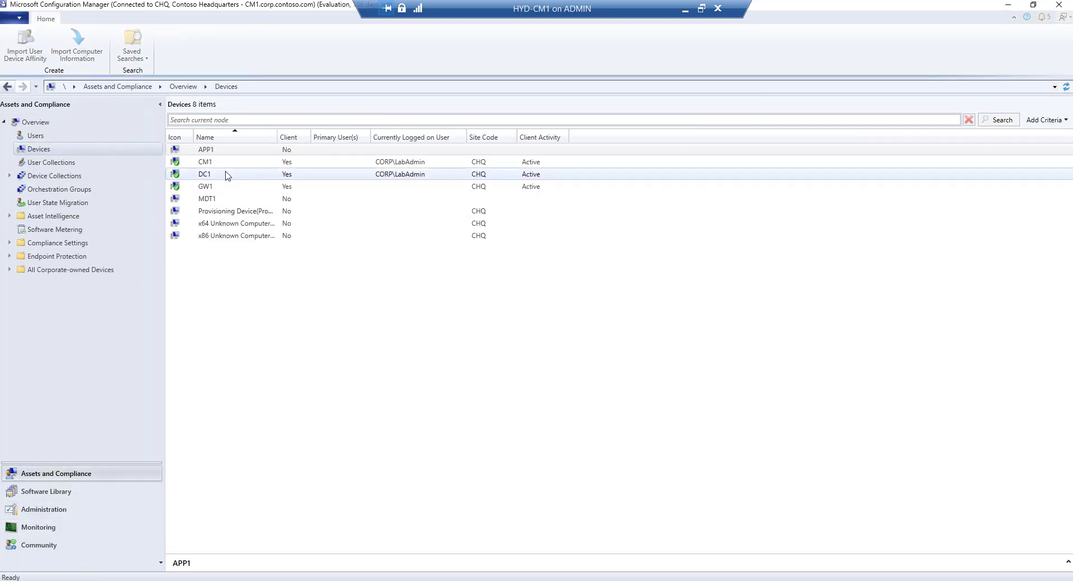
# Send a client notification to the DC1 device from its context menu.
pyautogui.click(206, 174)
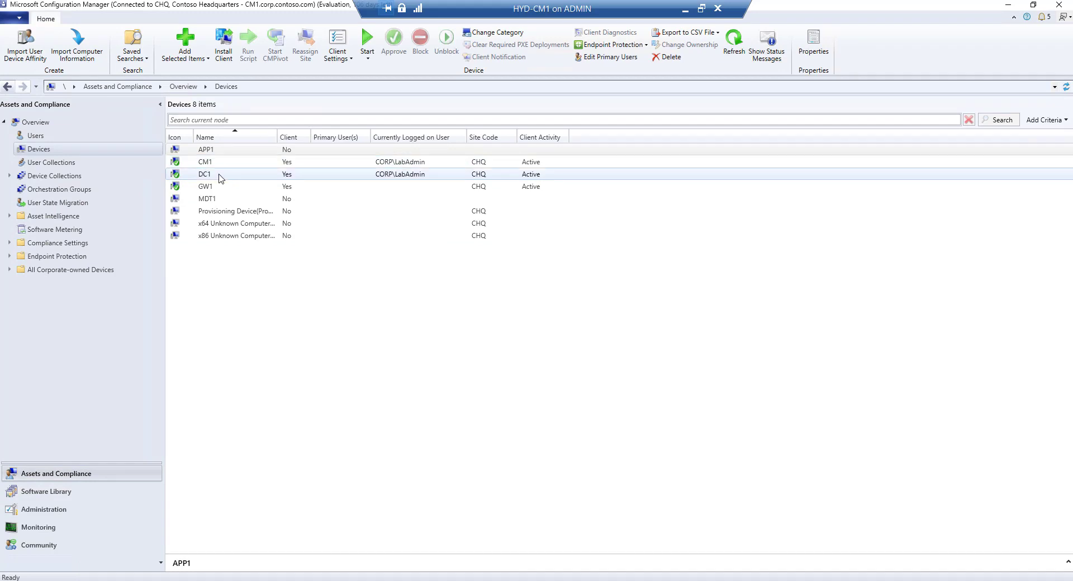
pyautogui.click(206, 174)
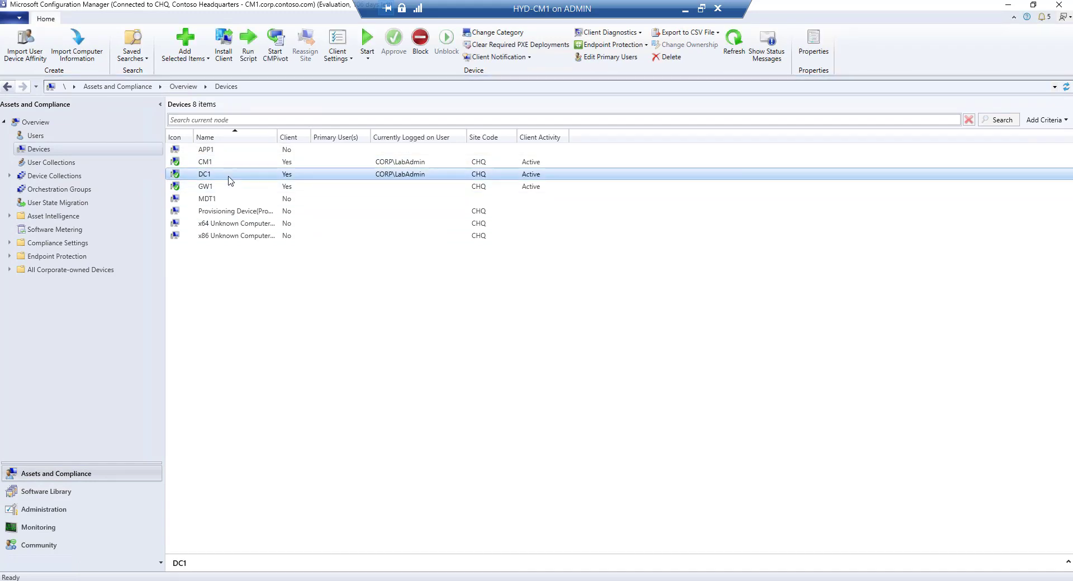
pyautogui.rightClick(229, 174)
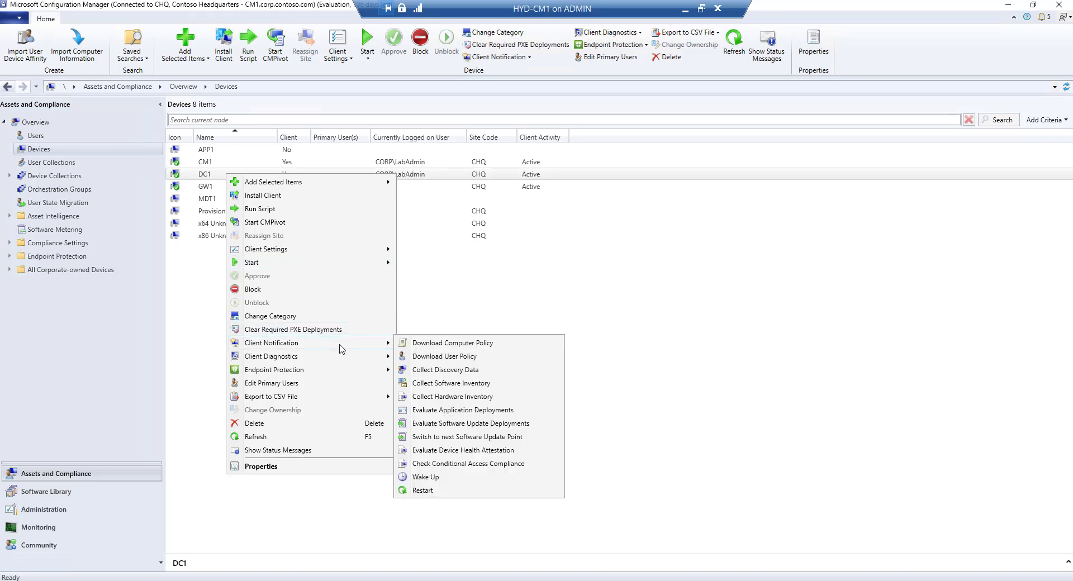
pyautogui.click(445, 356)
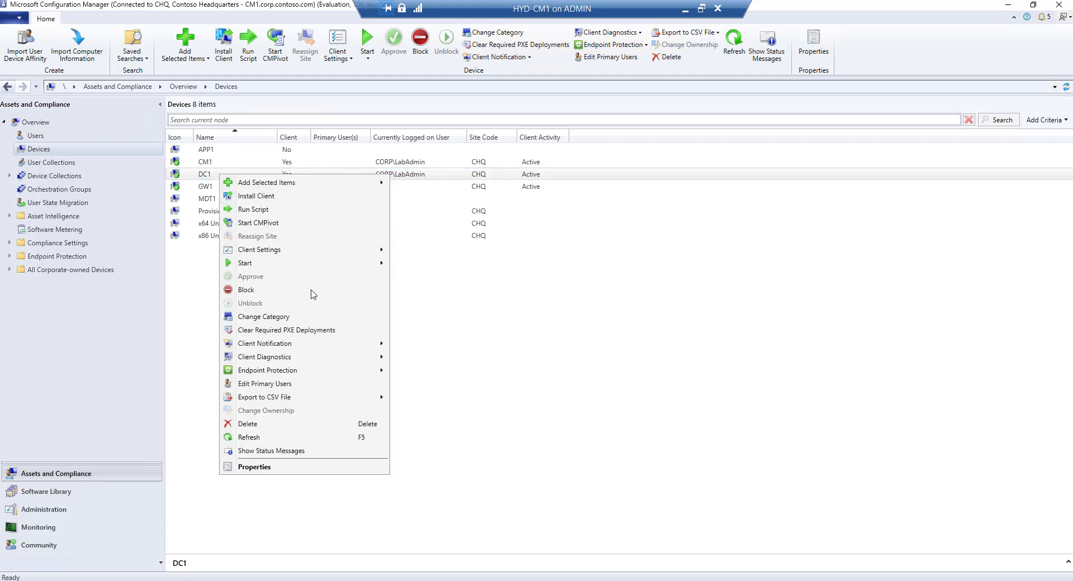
pyautogui.moveTo(265, 344)
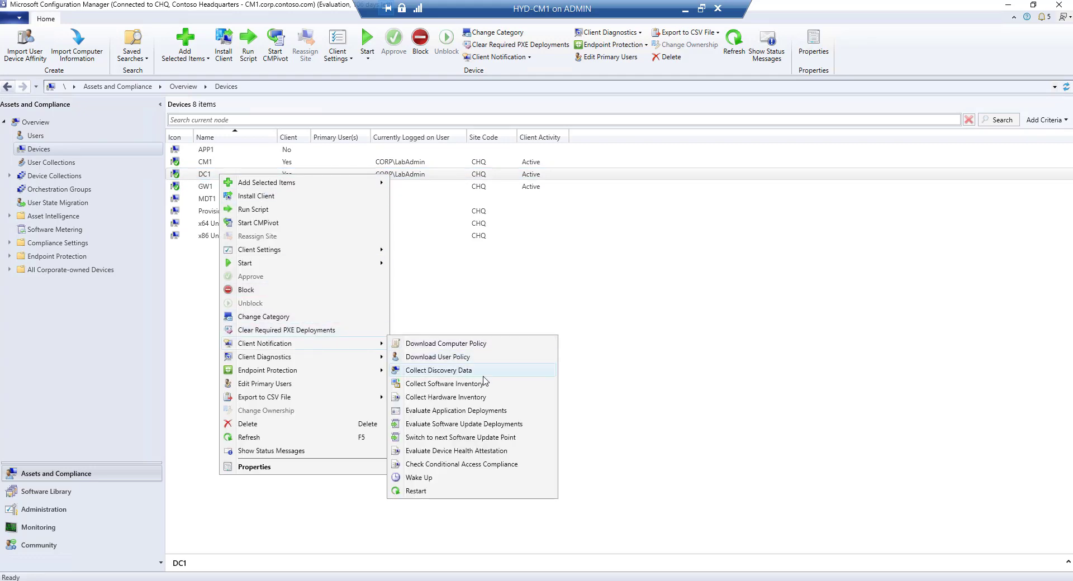
pyautogui.moveTo(463, 423)
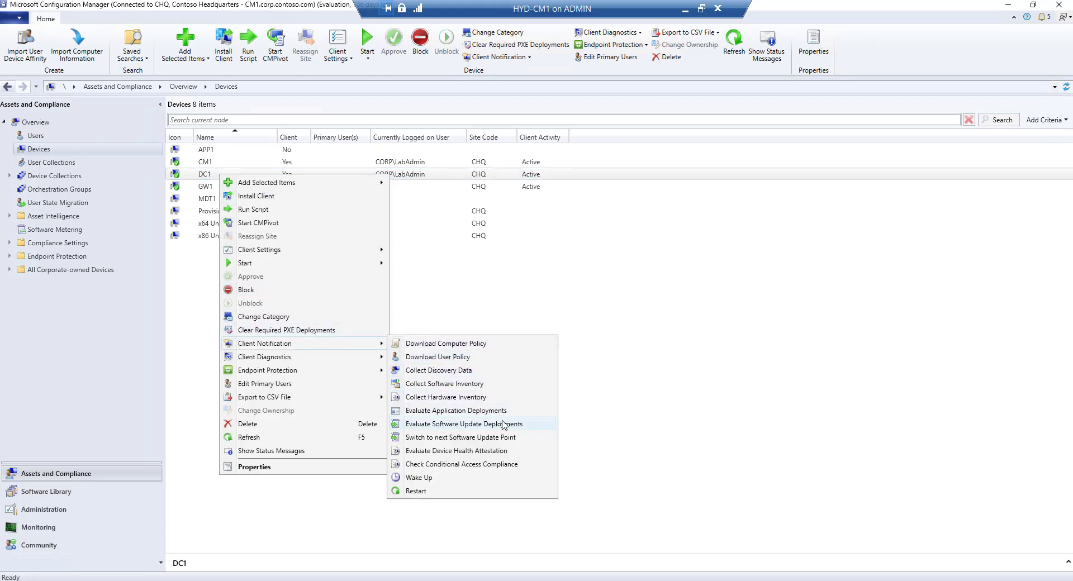
pyautogui.click(464, 423)
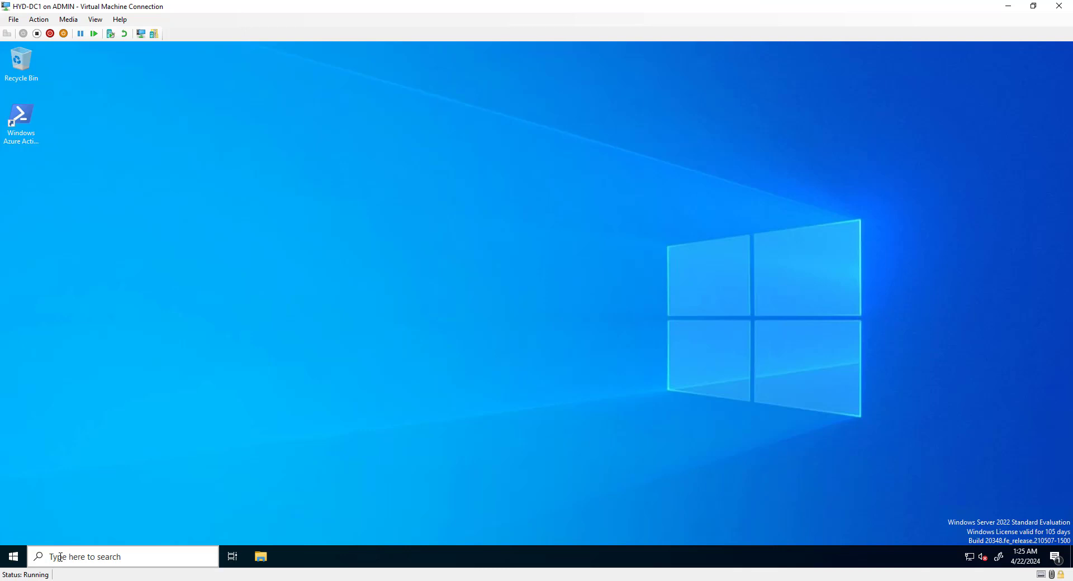
# Open Configuration Manager from DC1's Control Panel and show its Actions tab.
pyautogui.write('contr')
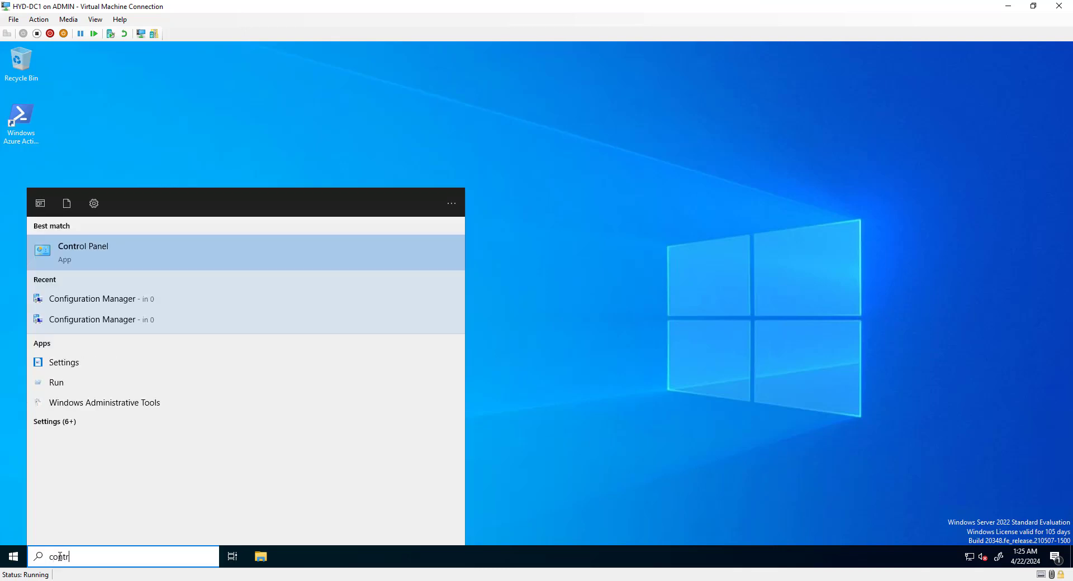
pyautogui.click(83, 252)
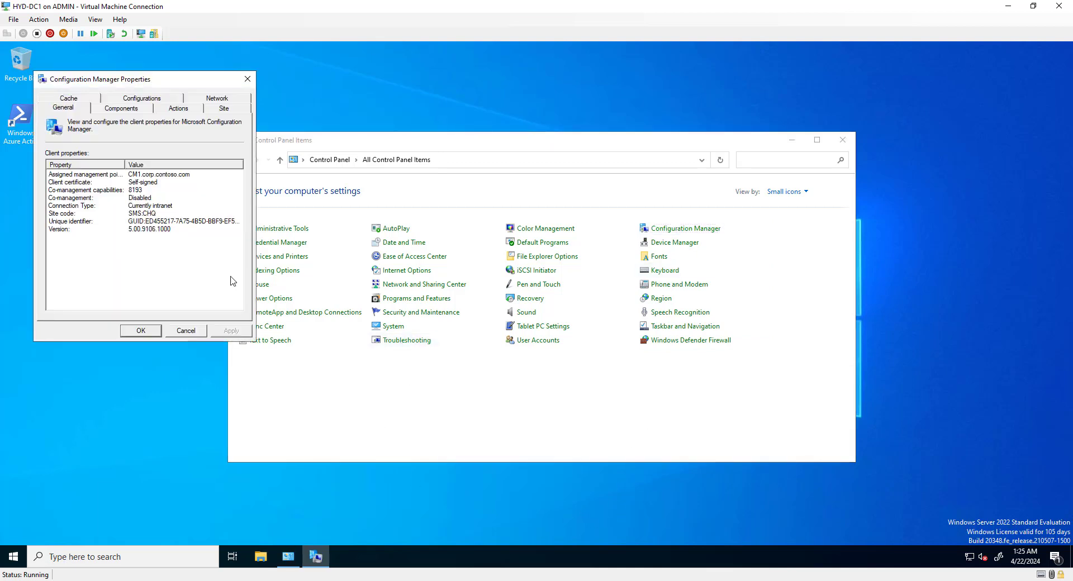
pyautogui.click(178, 109)
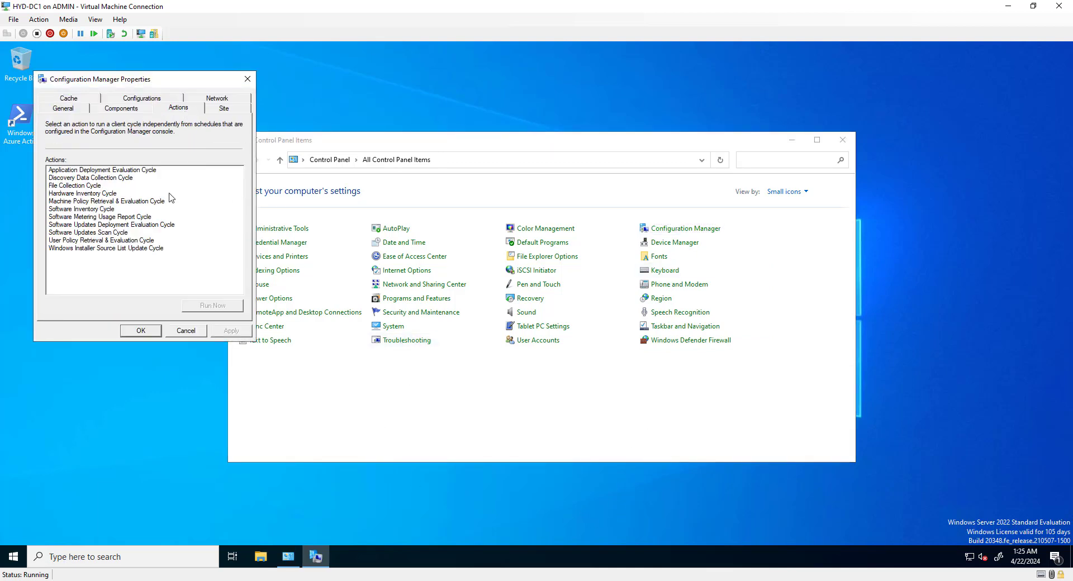
# Run Application Deployment Evaluation and Machine Policy Retrieval cycles, then check client components.
pyautogui.click(212, 305)
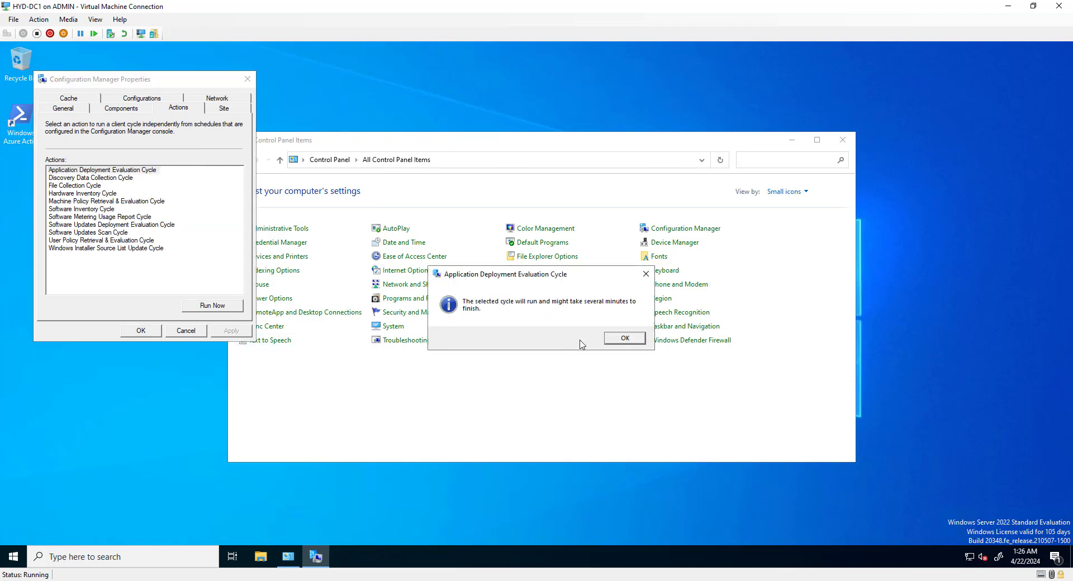
pyautogui.click(623, 338)
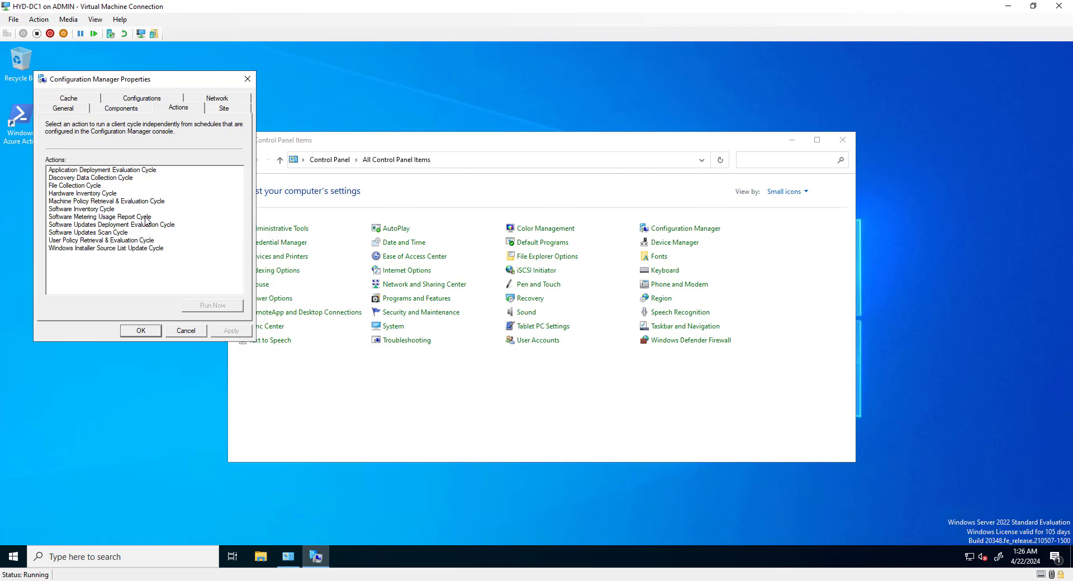
pyautogui.click(212, 305)
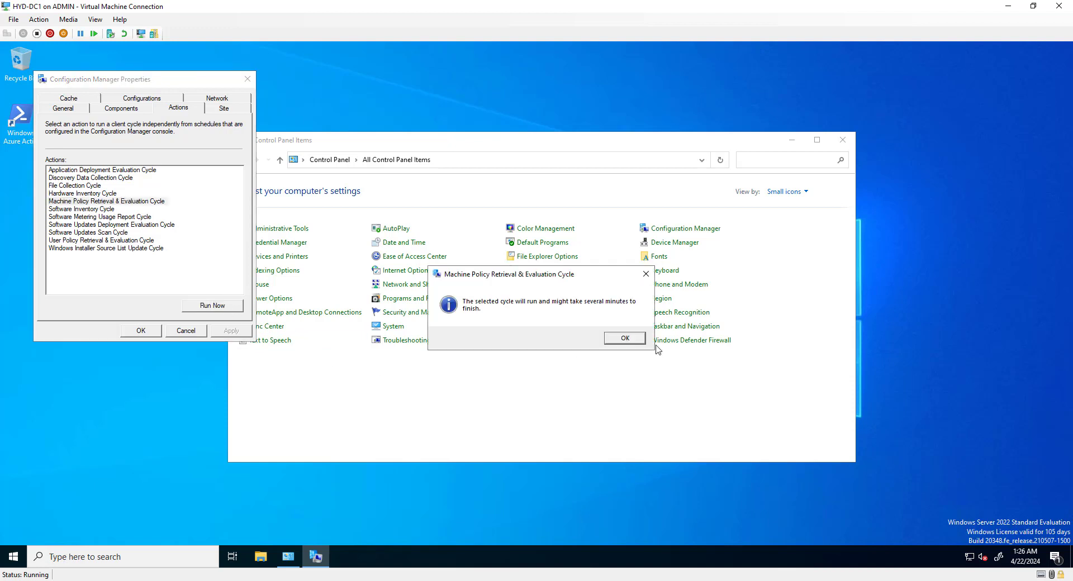
pyautogui.click(623, 337)
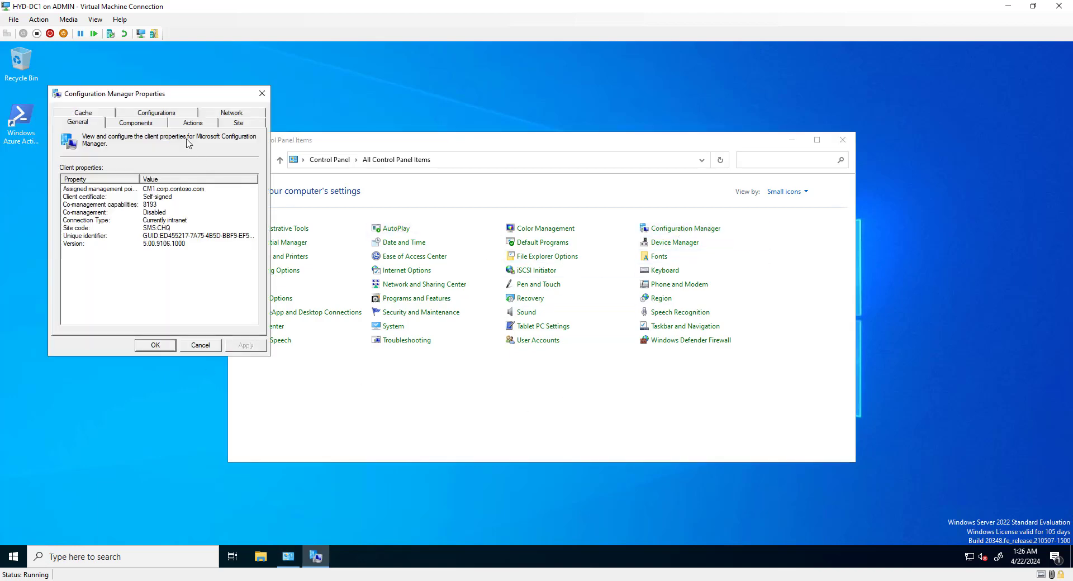
pyautogui.click(135, 123)
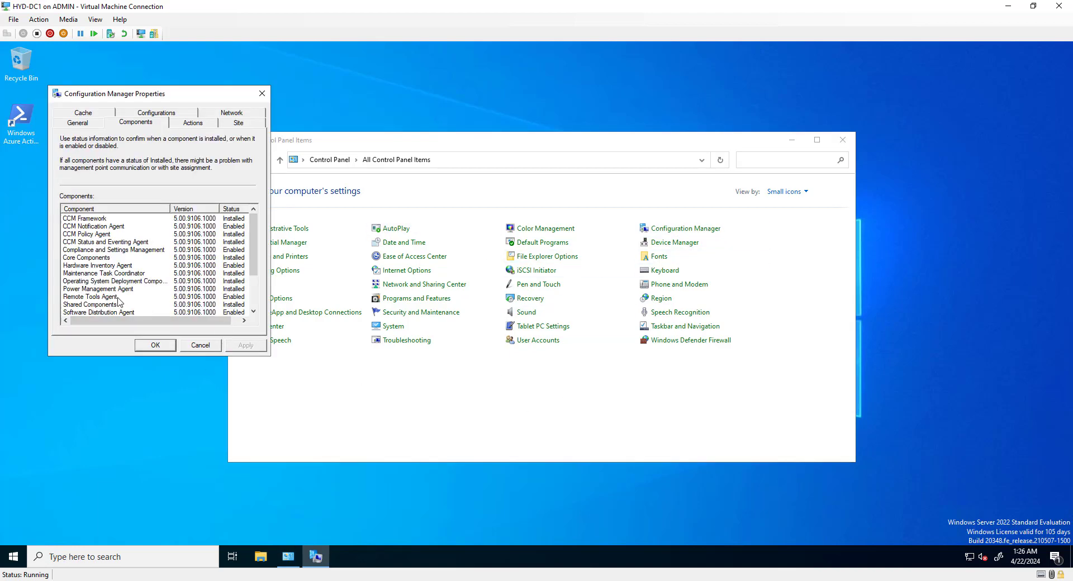
pyautogui.click(97, 296)
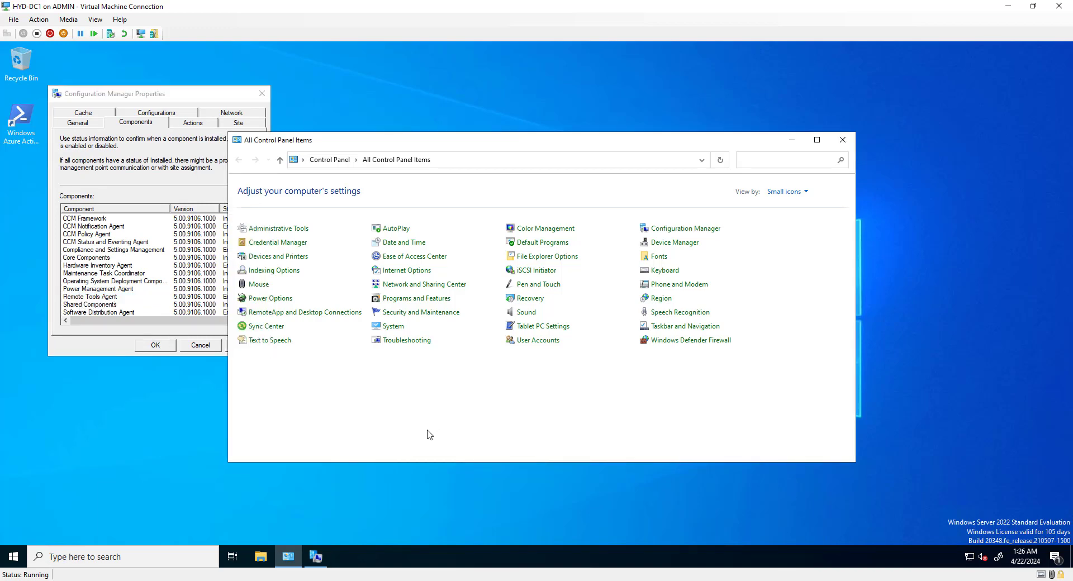
pyautogui.moveTo(1006, 16)
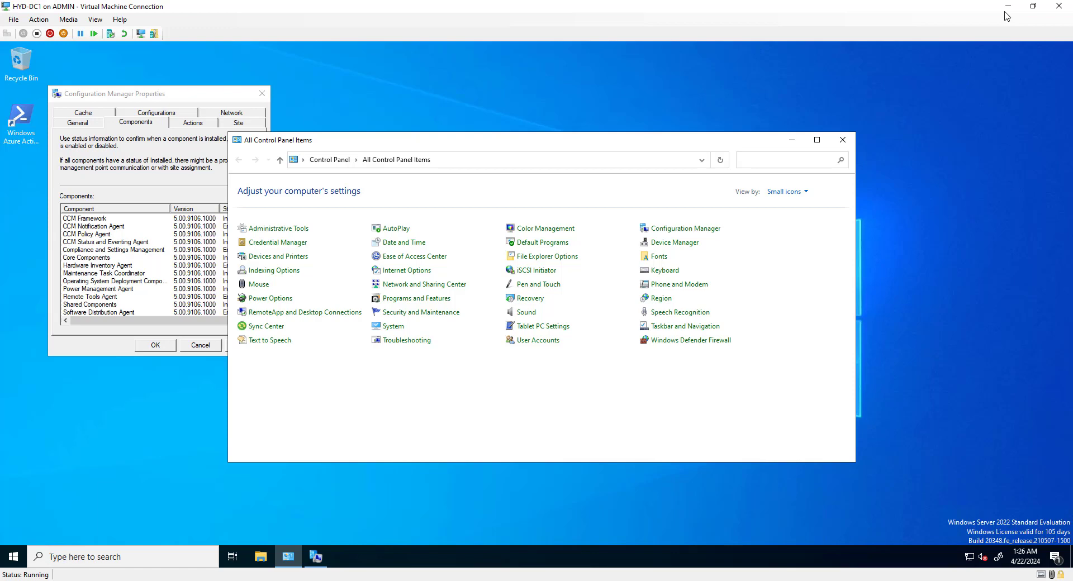
pyautogui.moveTo(1006, 5)
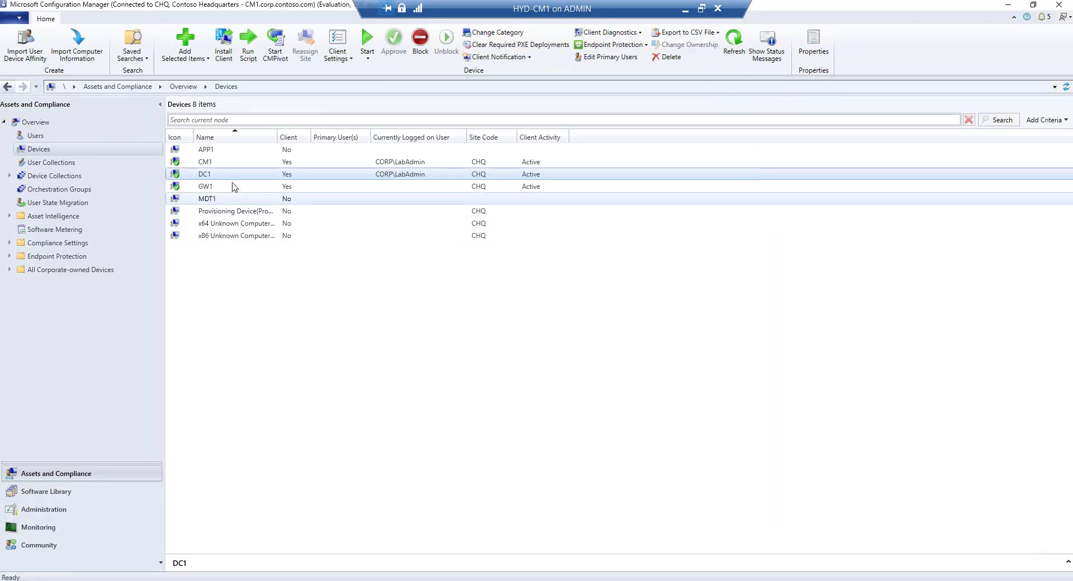
# Start a Remote Control session to DC1 from the Devices list.
pyautogui.click(205, 161)
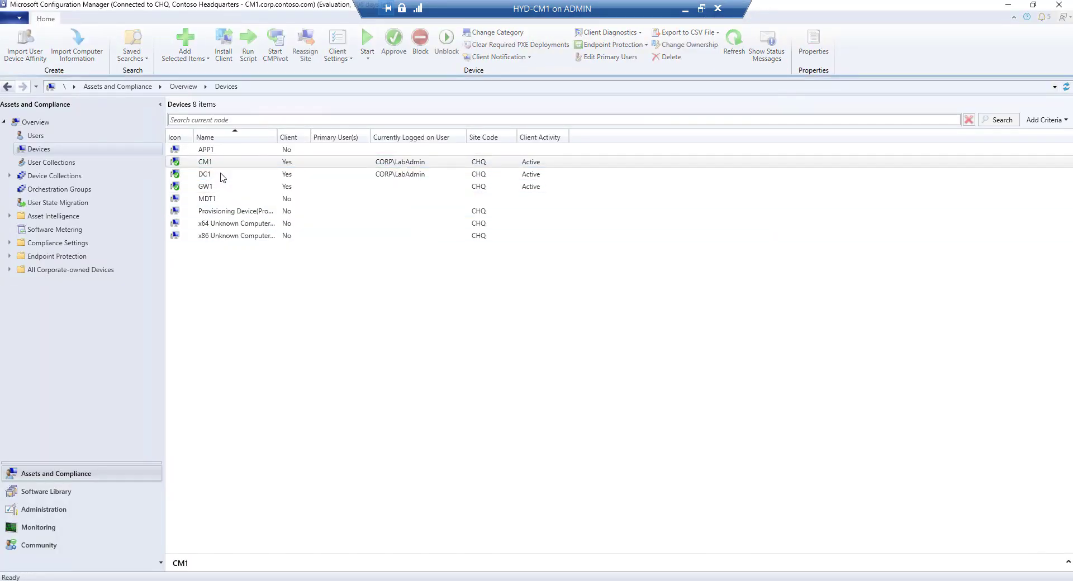
pyautogui.click(205, 174)
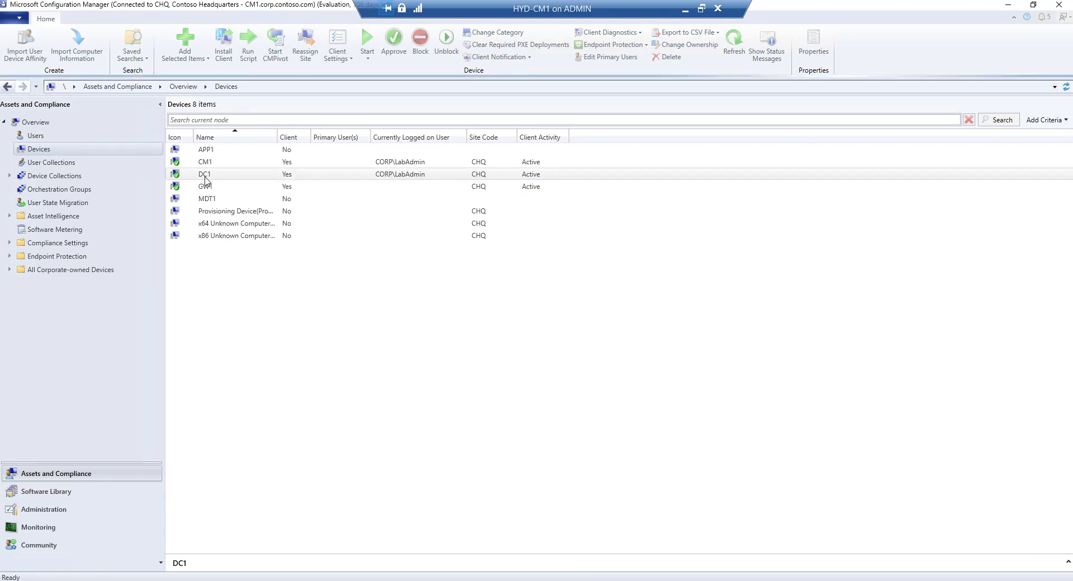
pyautogui.rightClick(206, 174)
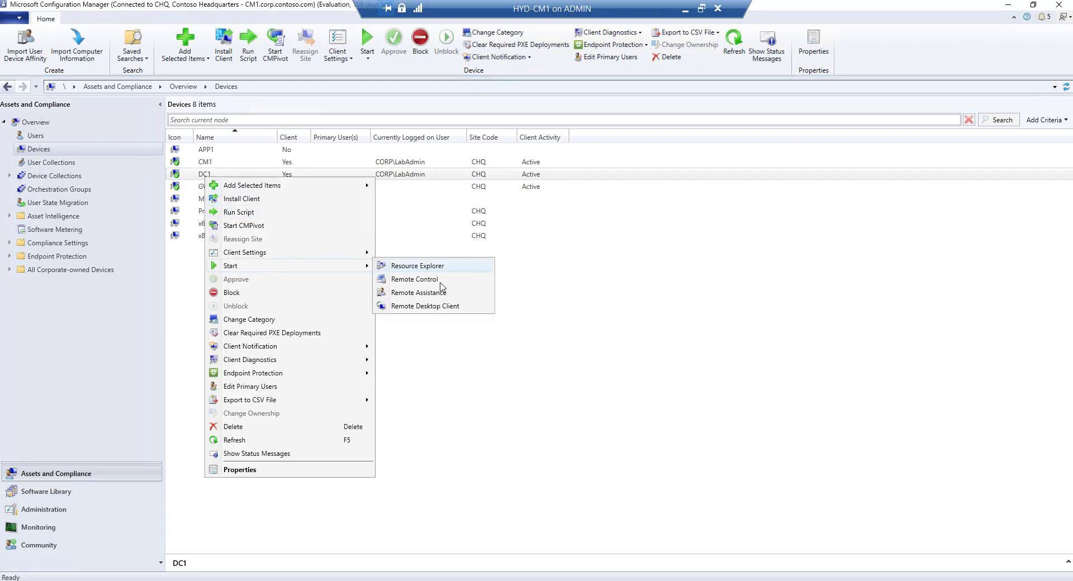
pyautogui.click(414, 279)
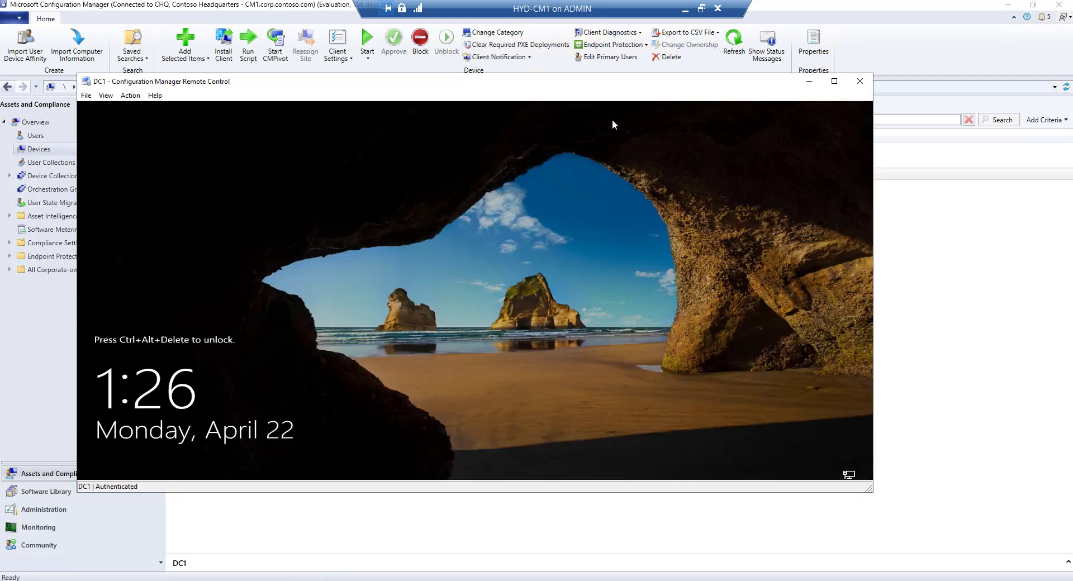
pyautogui.moveTo(409, 327)
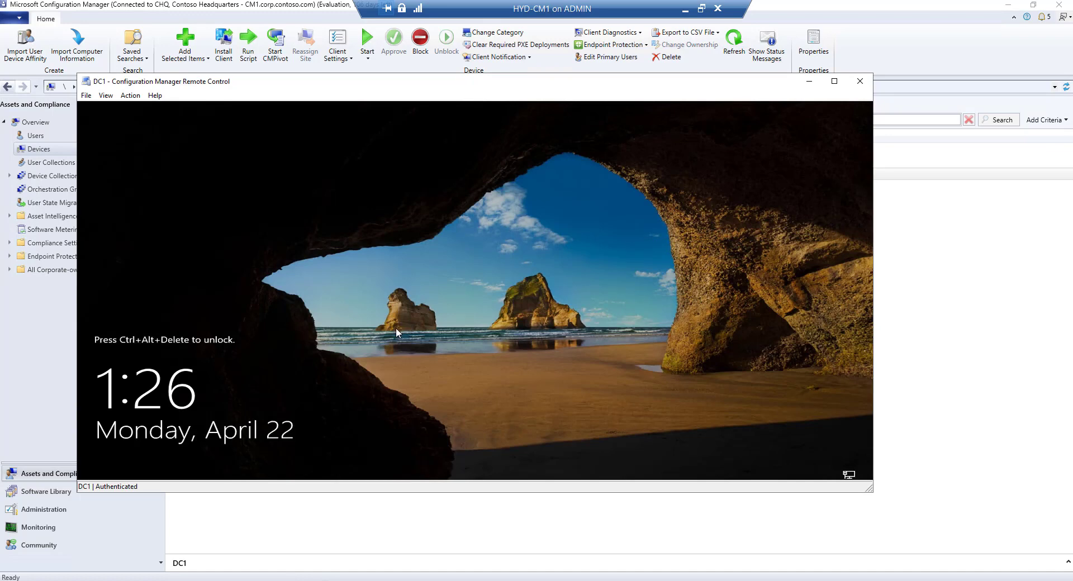
# Send Ctrl+Alt+Delete to DC1 to reach the CORP\LabAdmin sign-in prompt.
pyautogui.press('ctrl+alt+delete')
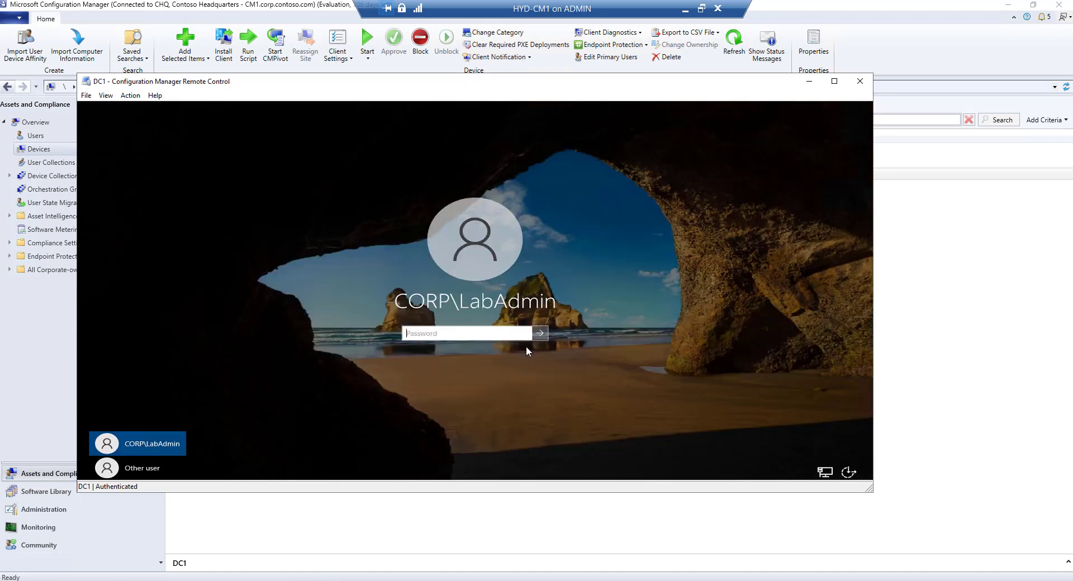